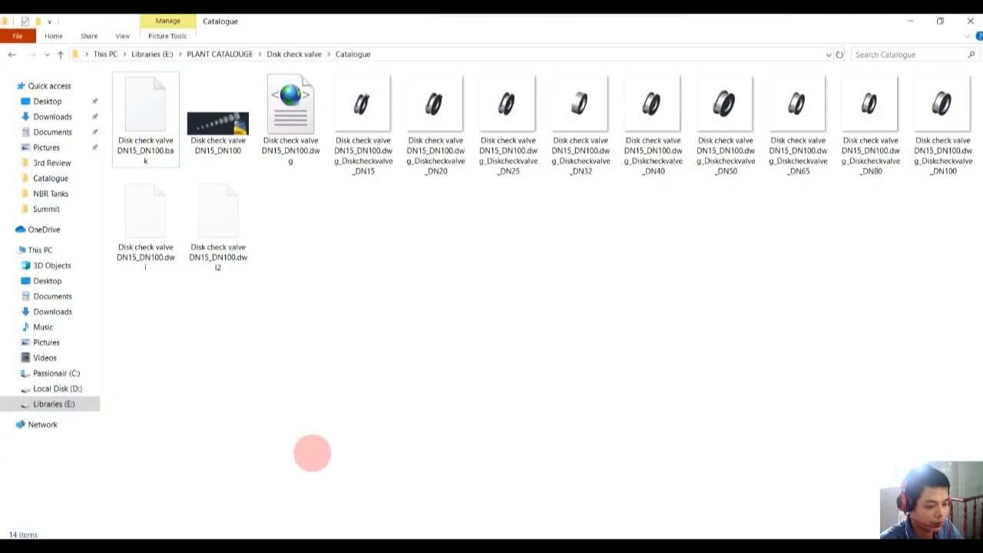
mouse_move(522, 252)
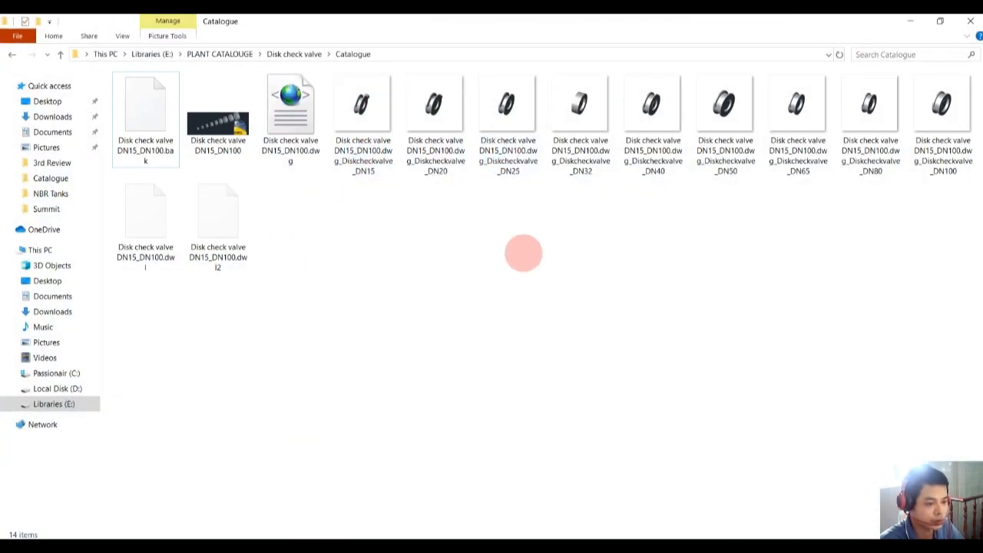
Inspect the DN100 disk check valve thumbnail in the Catalogue folder, then leave File Explorer
click(943, 110)
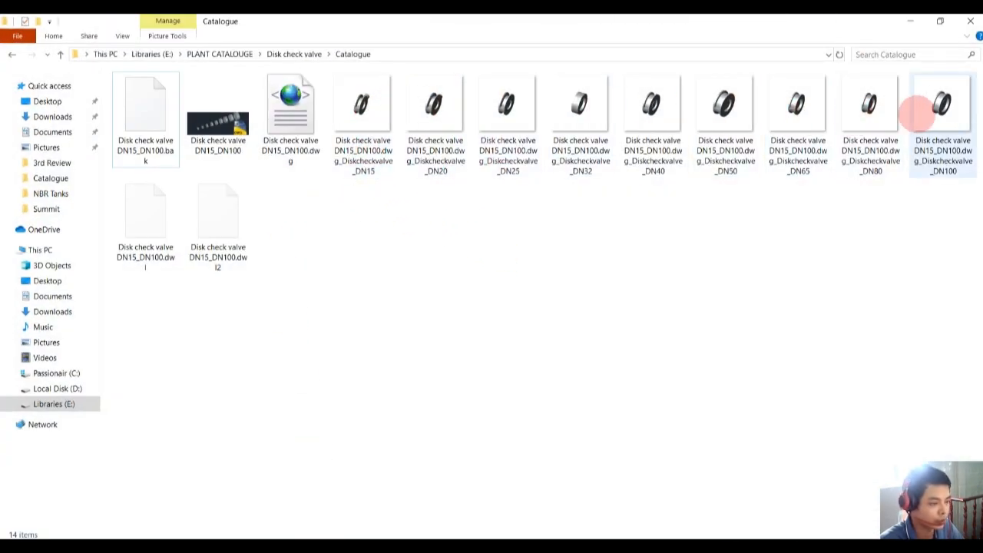
click(362, 104)
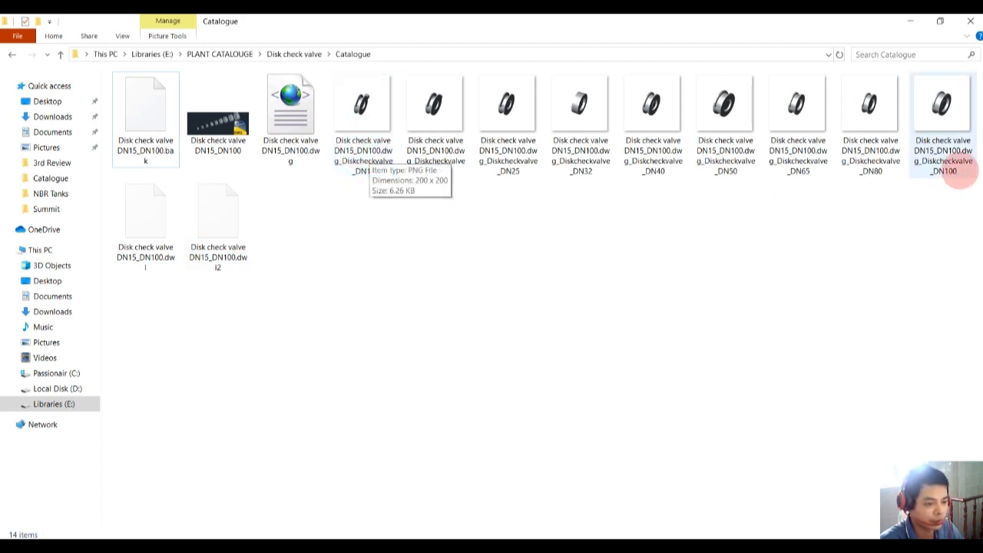
mouse_move(944, 105)
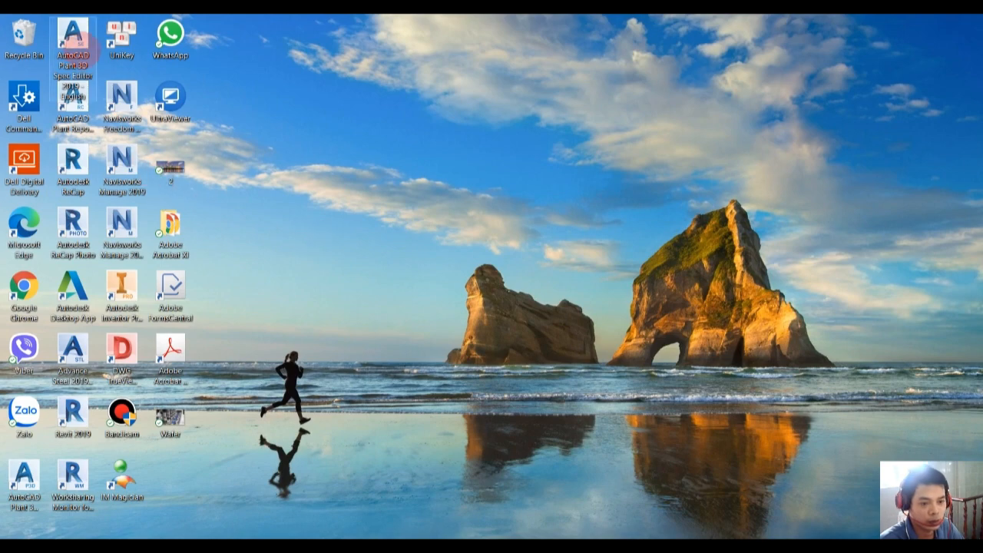
Launch Spec Editor and load the DIN Valves Catalog from recent catalog files
click(461, 132)
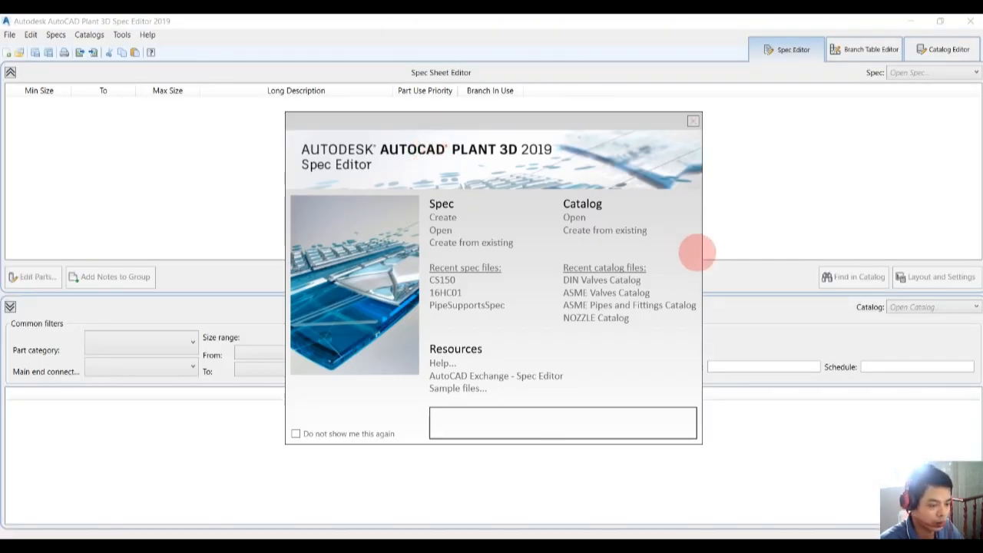
click(602, 280)
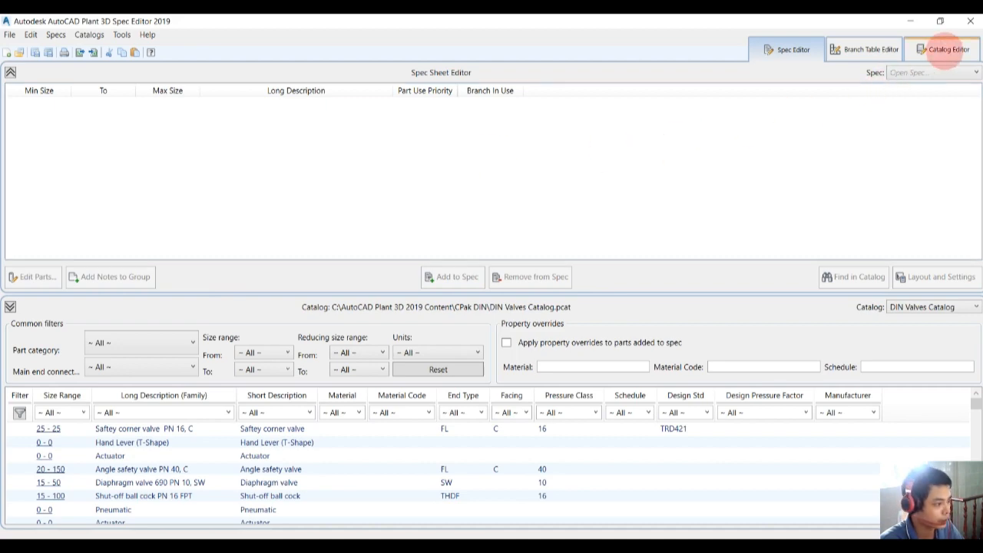
Start a new custom-DWG metric component in category Valves, type Valve, with its short description
click(943, 49)
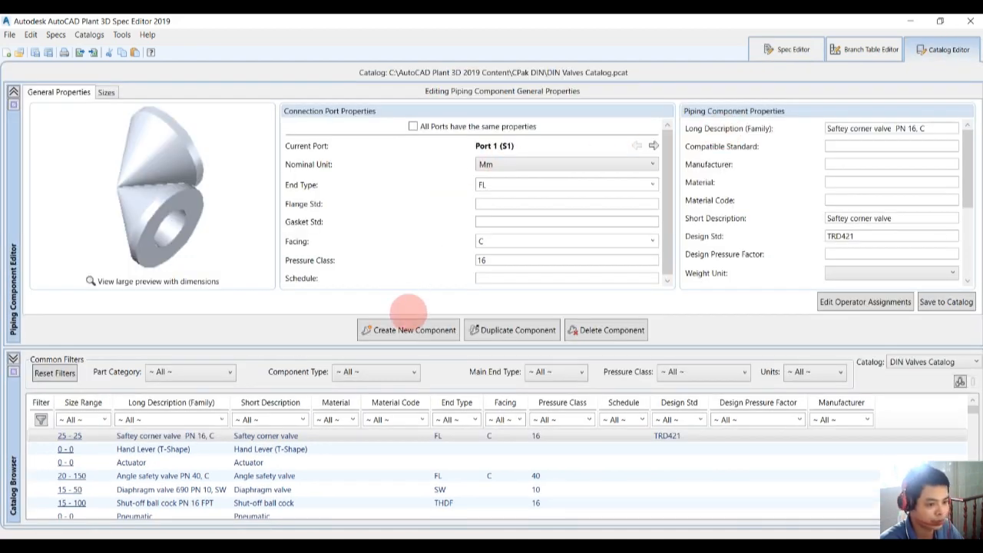
click(408, 328)
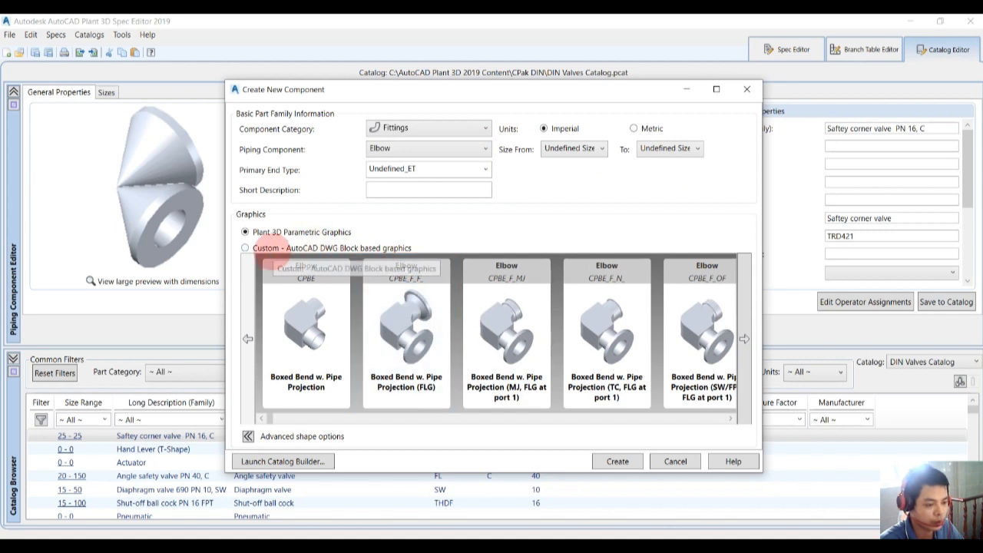
click(246, 247)
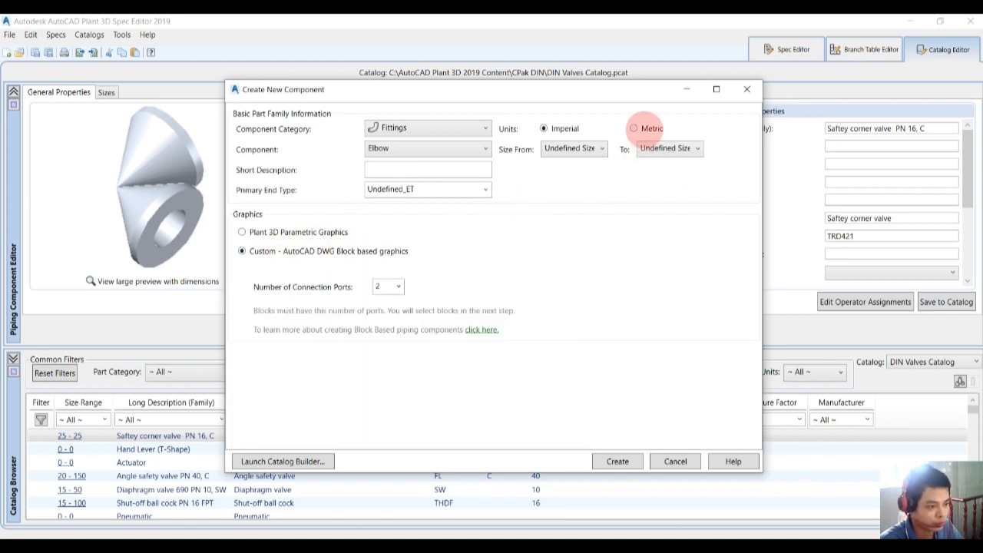
click(427, 127)
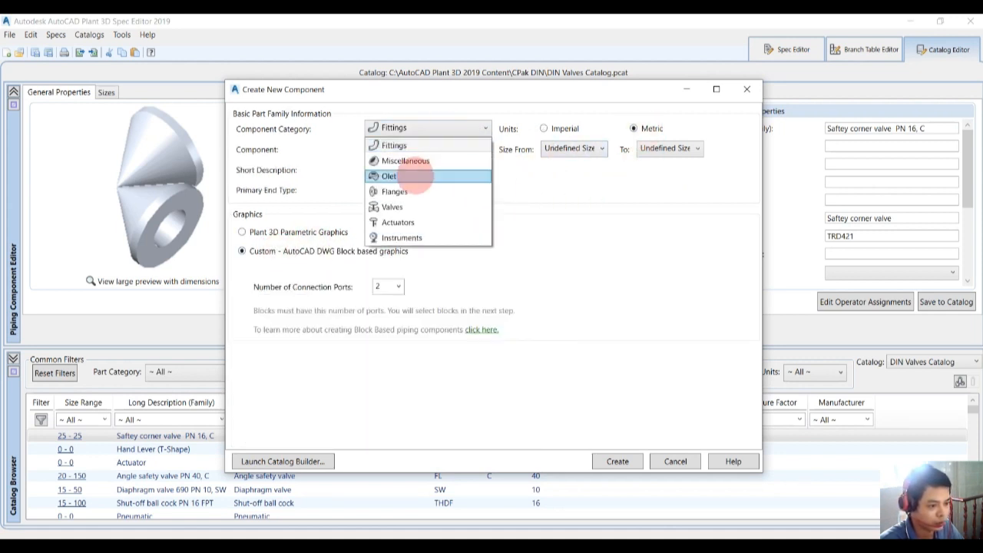
click(392, 206)
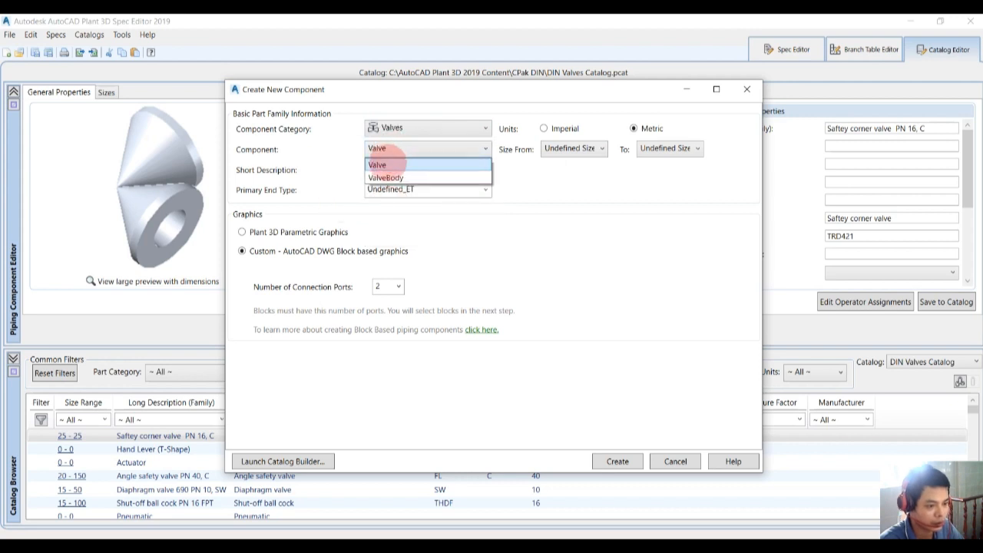
click(378, 165)
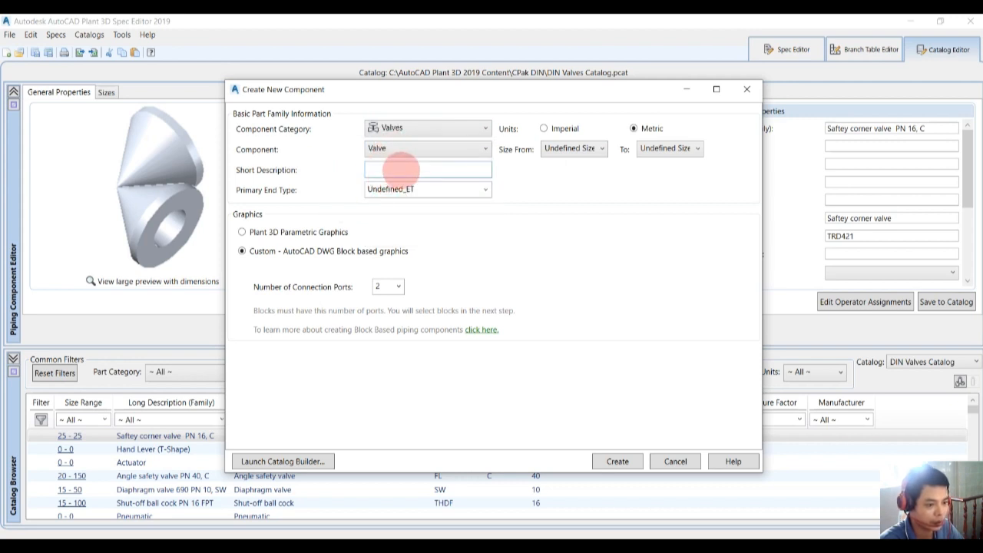
text(Dish)
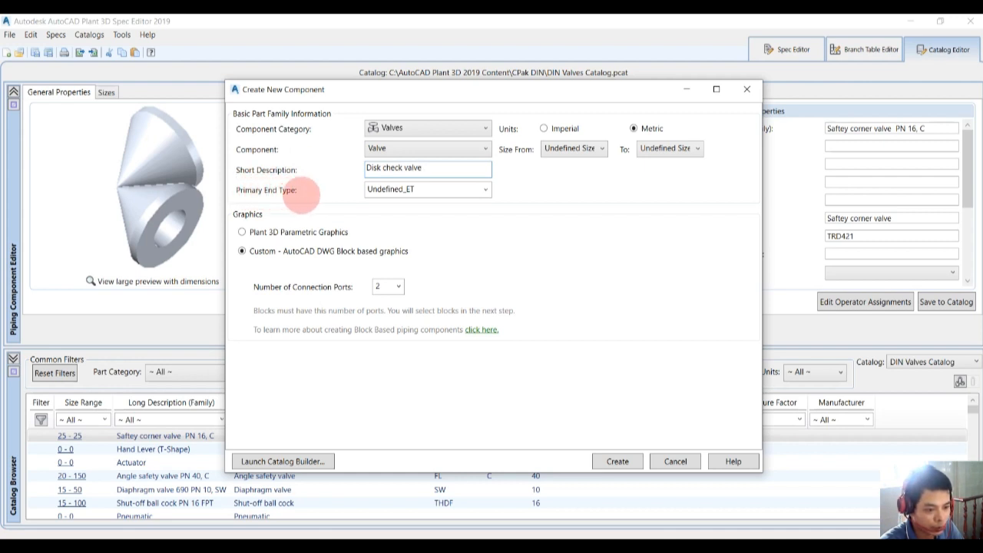
Give it WF primary end type, size range 15 to 100, and create the component
click(485, 189)
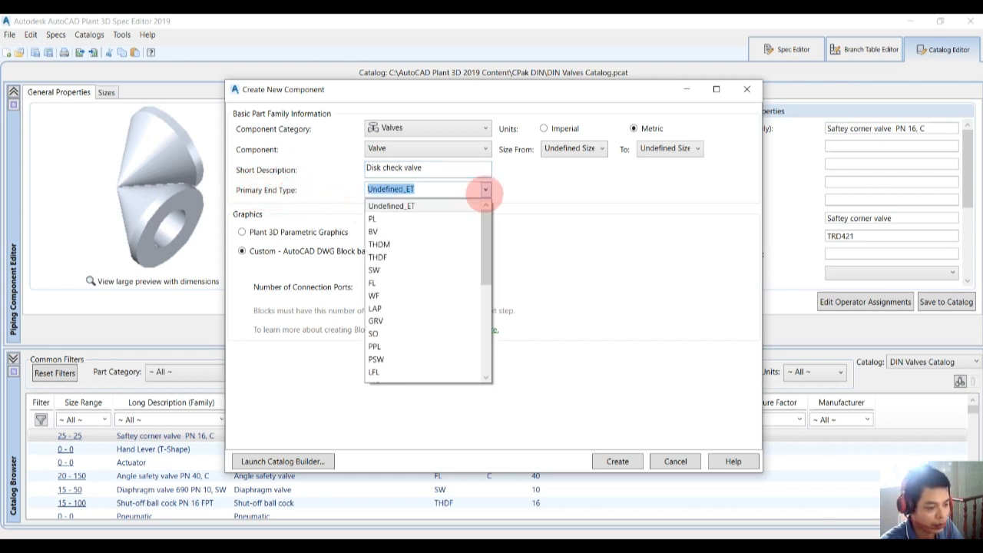
mouse_move(378, 245)
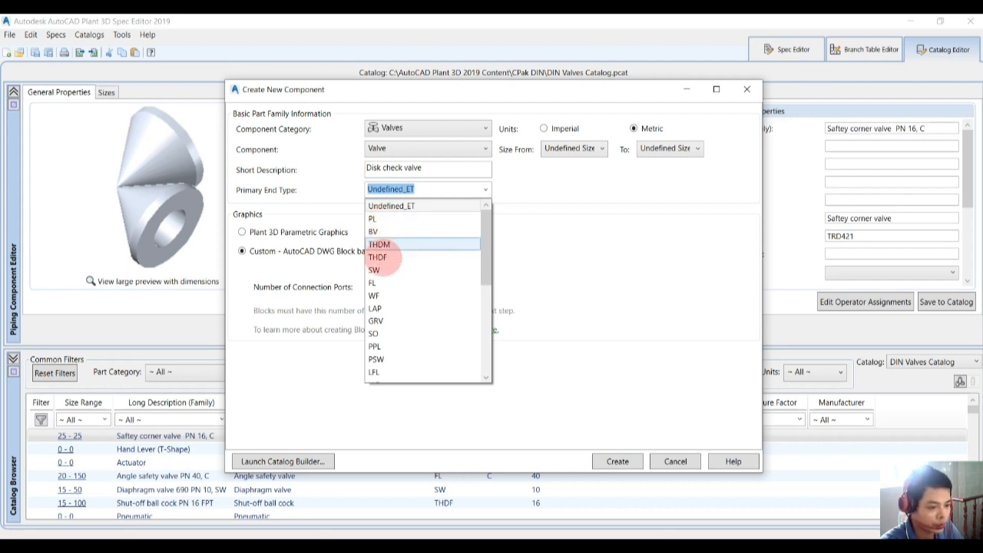
mouse_move(384, 270)
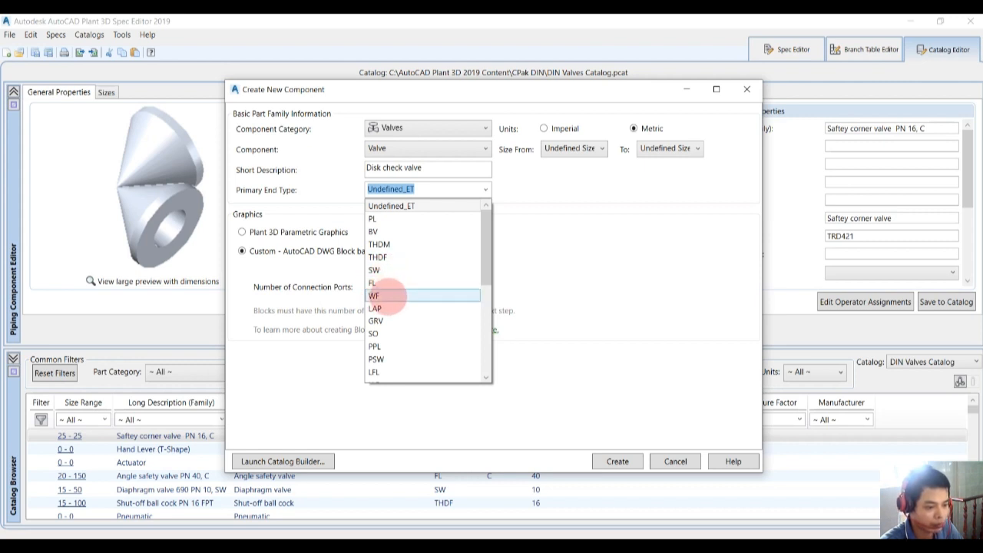
click(375, 295)
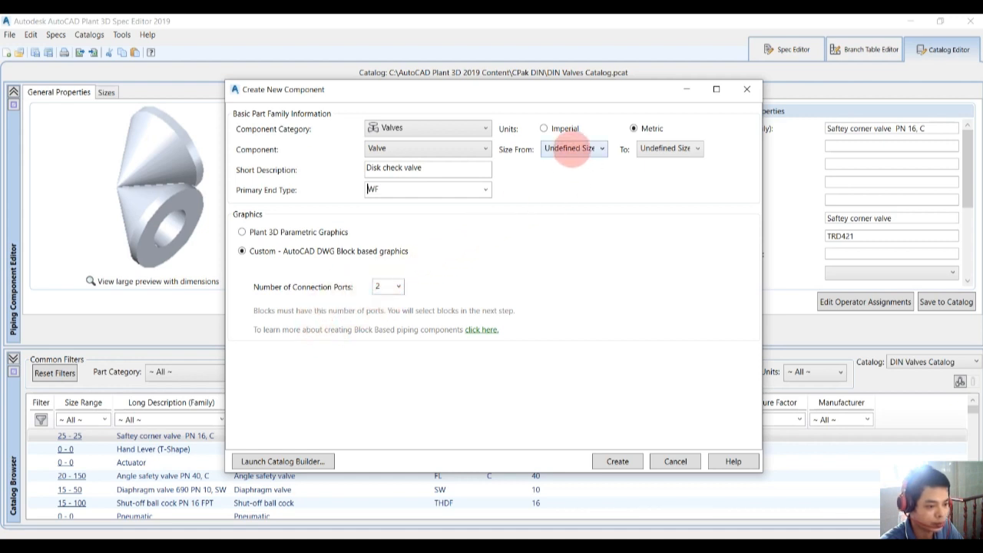
click(602, 148)
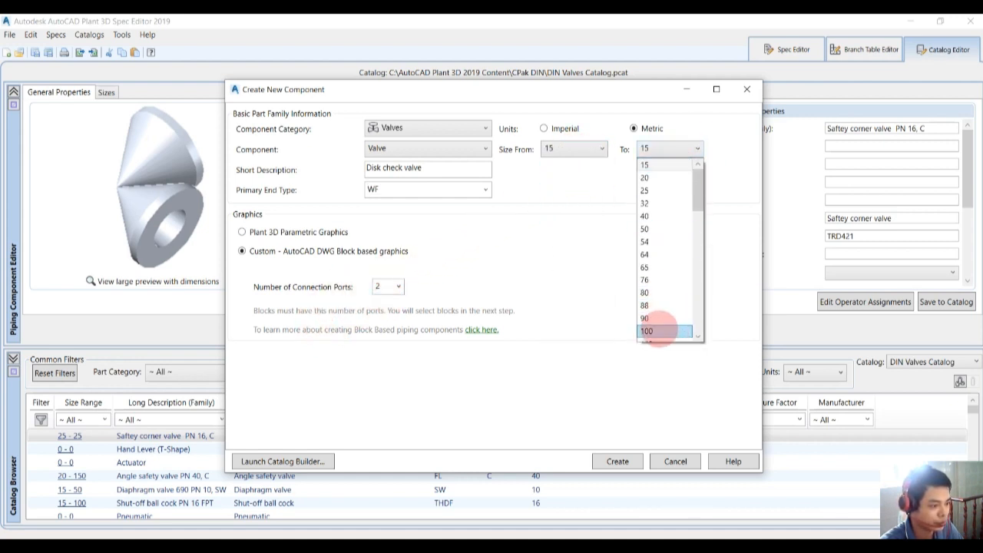
click(648, 331)
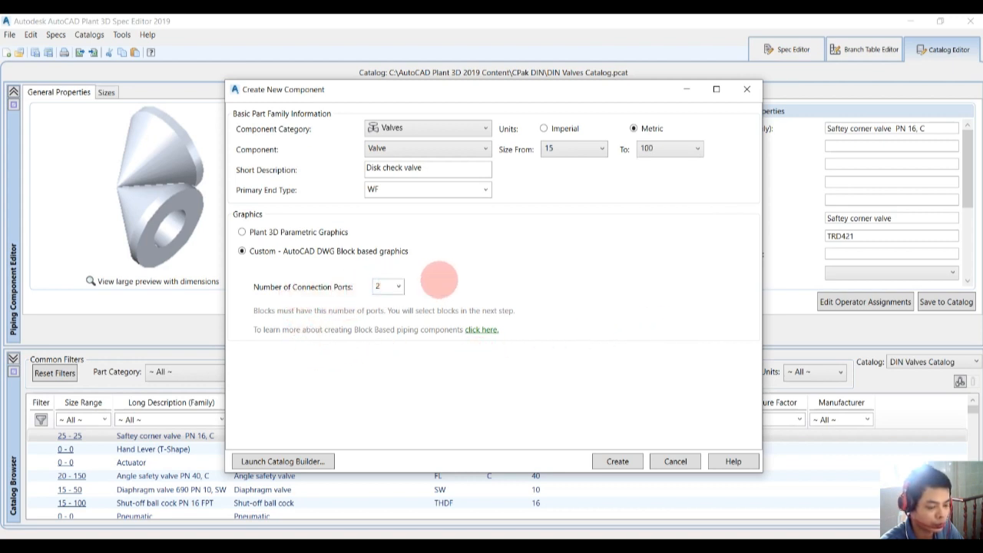
click(617, 461)
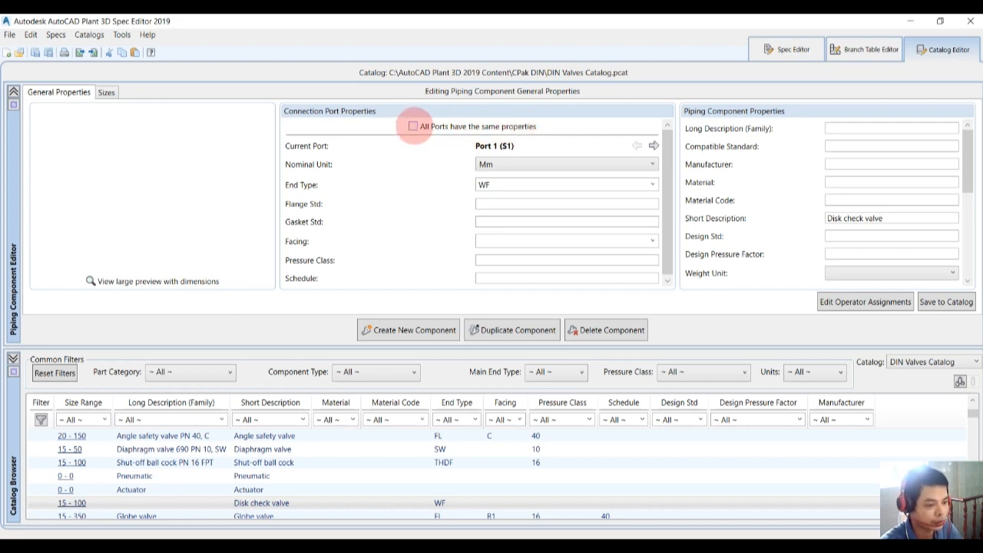
Make all ports share B1 facing and pressure class 16, overwriting differing port properties
click(414, 126)
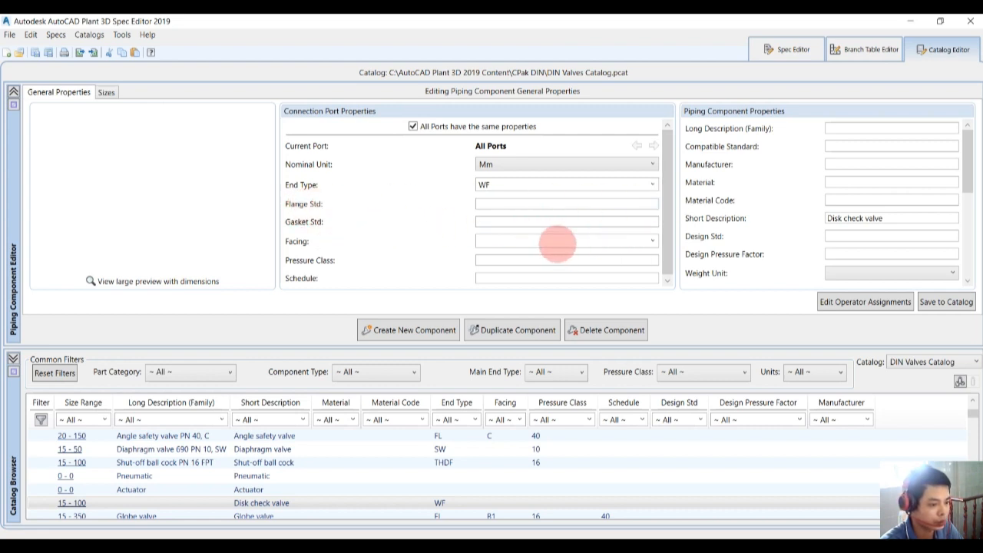
text(B)
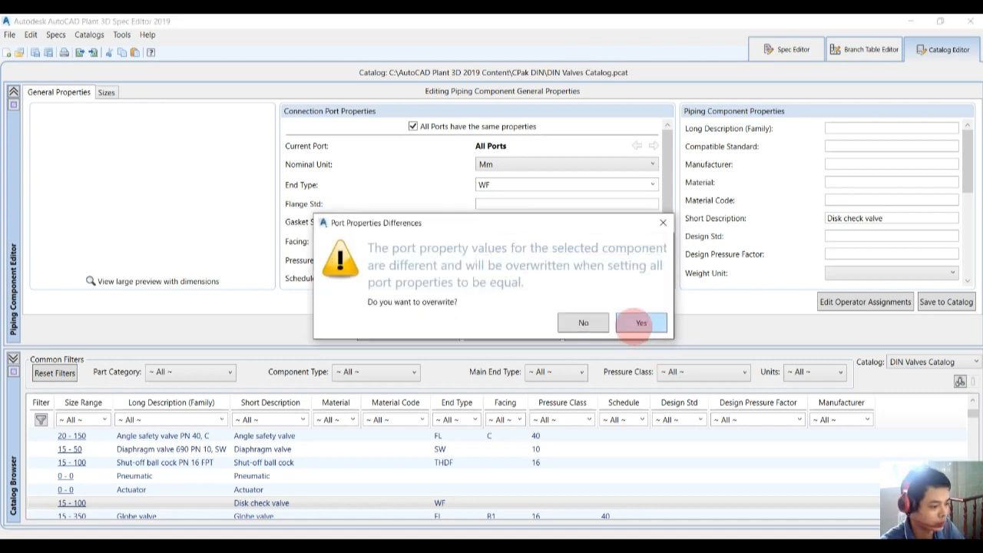
mouse_move(455, 310)
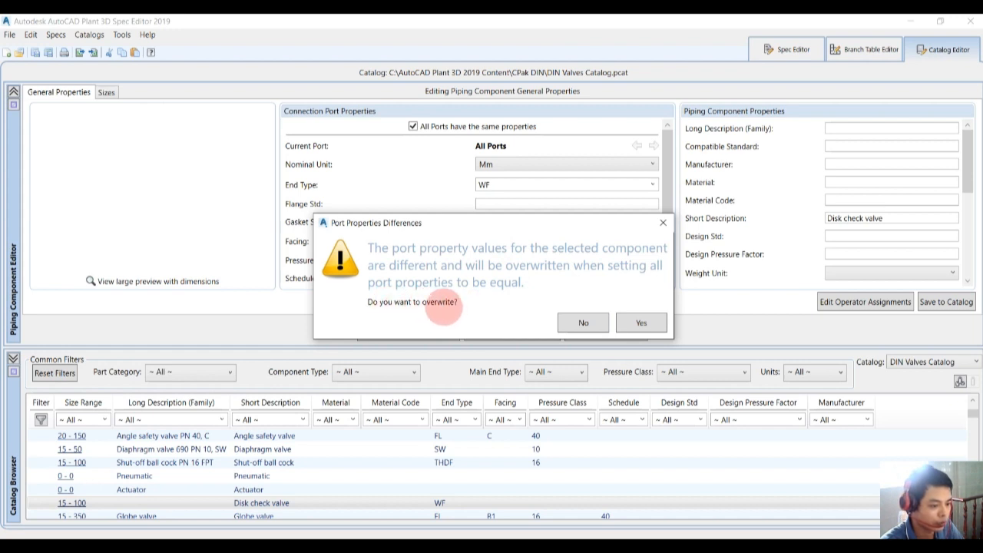
click(640, 323)
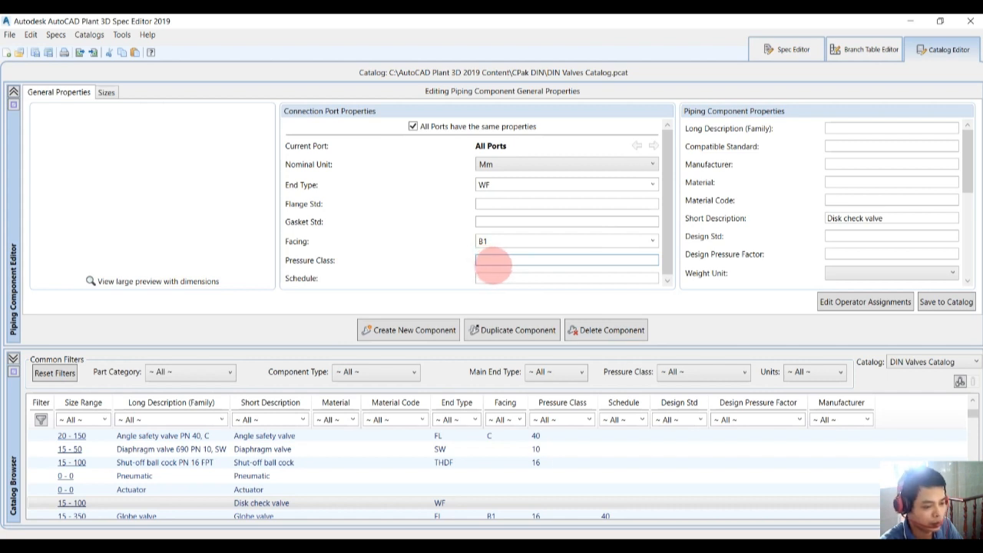
text(16)
click(566, 278)
text(40)
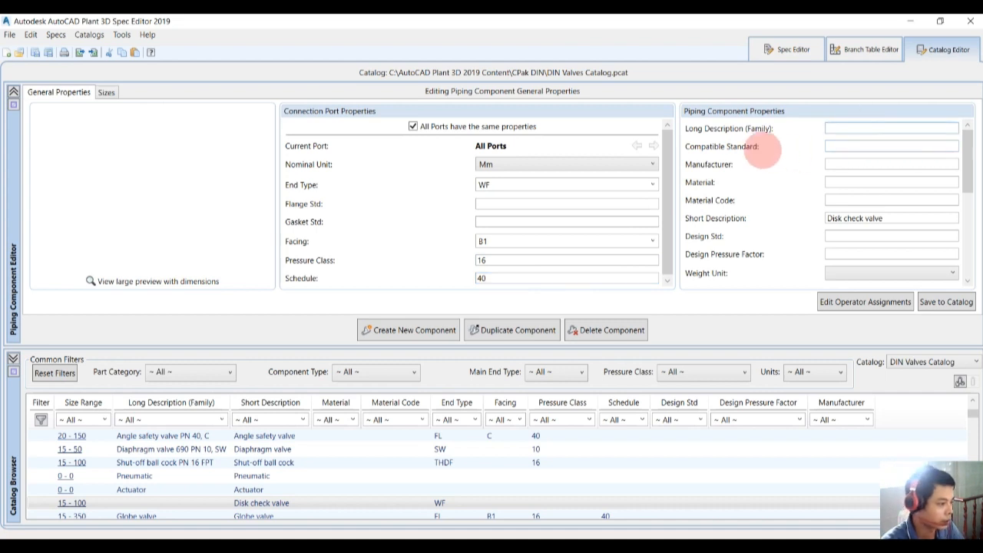
Enter the long description 'Disk check valve, PN16' in the general properties
click(891, 128)
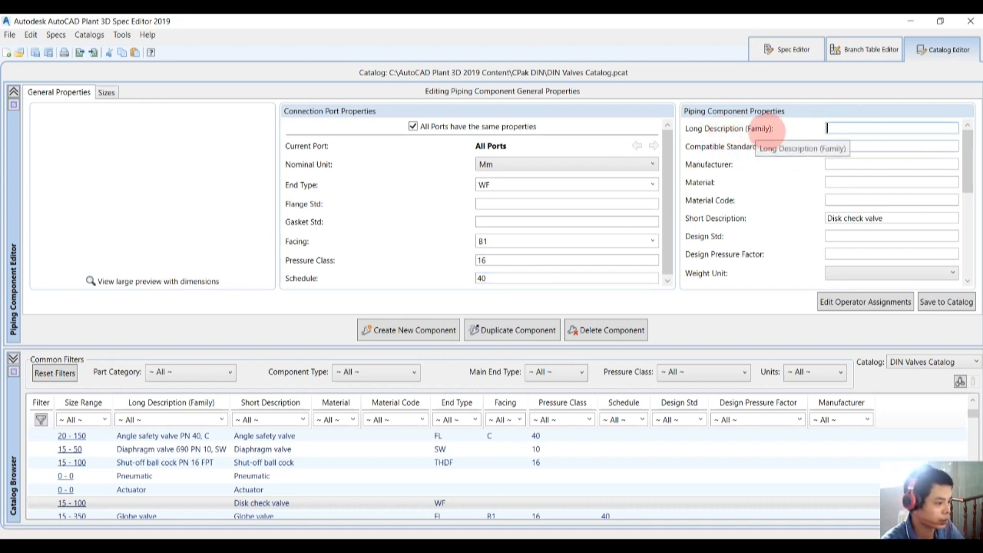
click(891, 129)
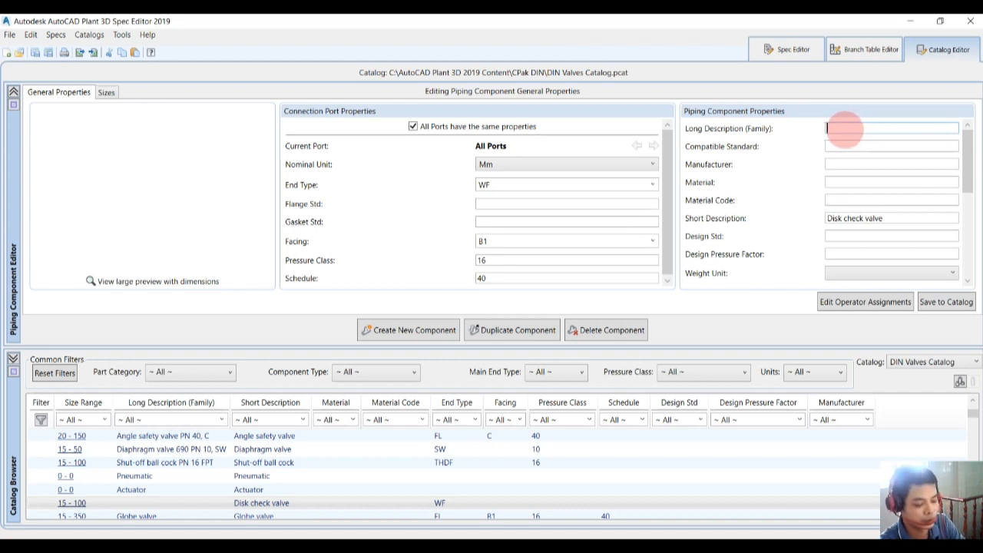
text(Disk check valve, PN)
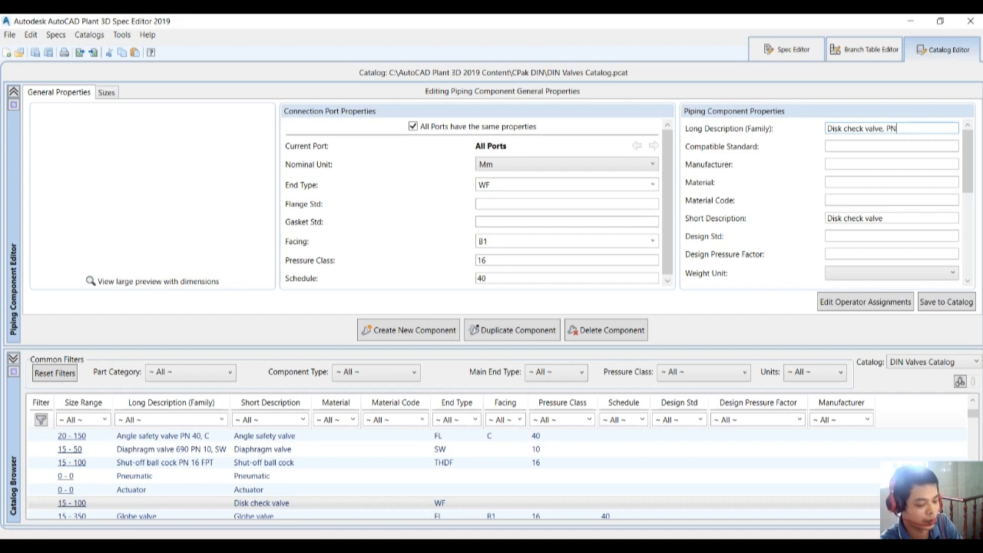
text(16)
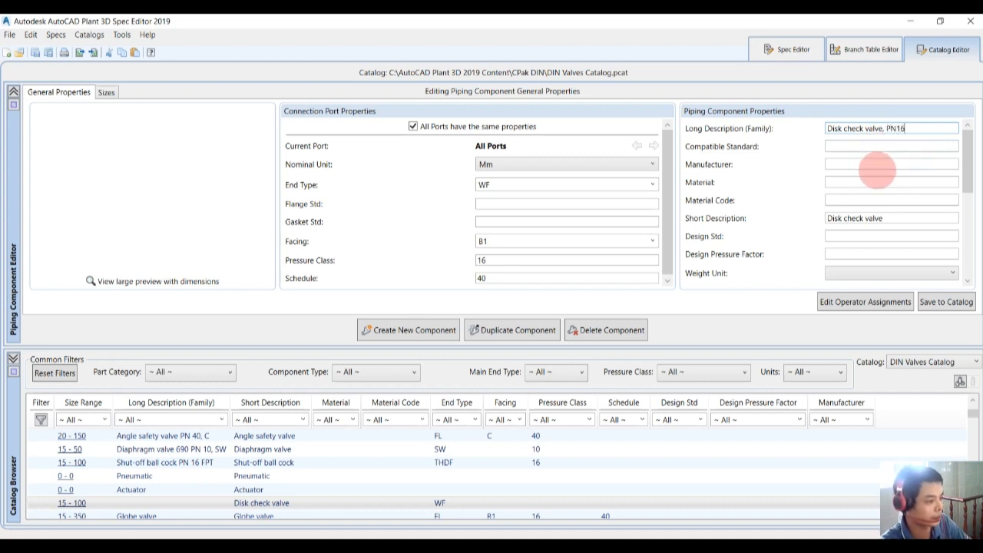
scroll(down, 3)
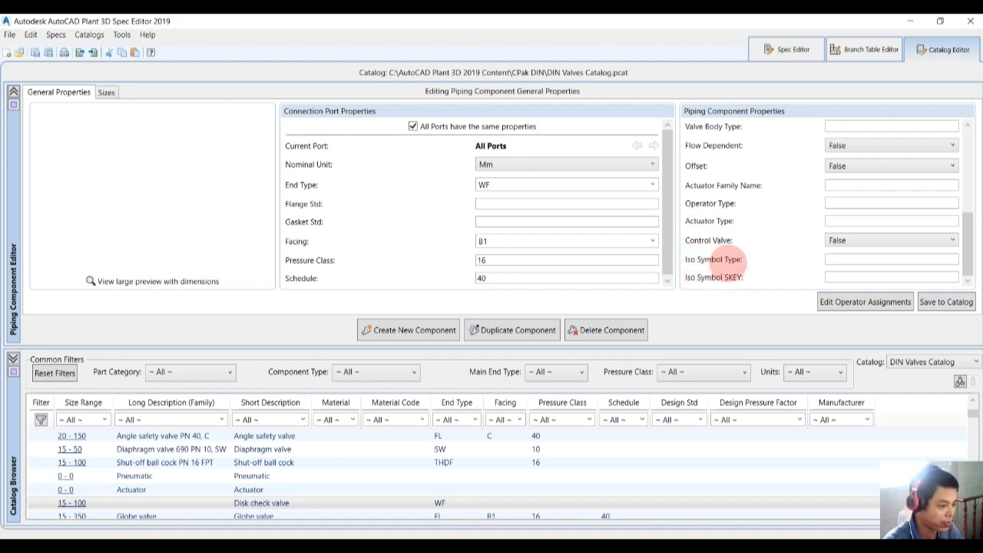
mouse_move(729, 277)
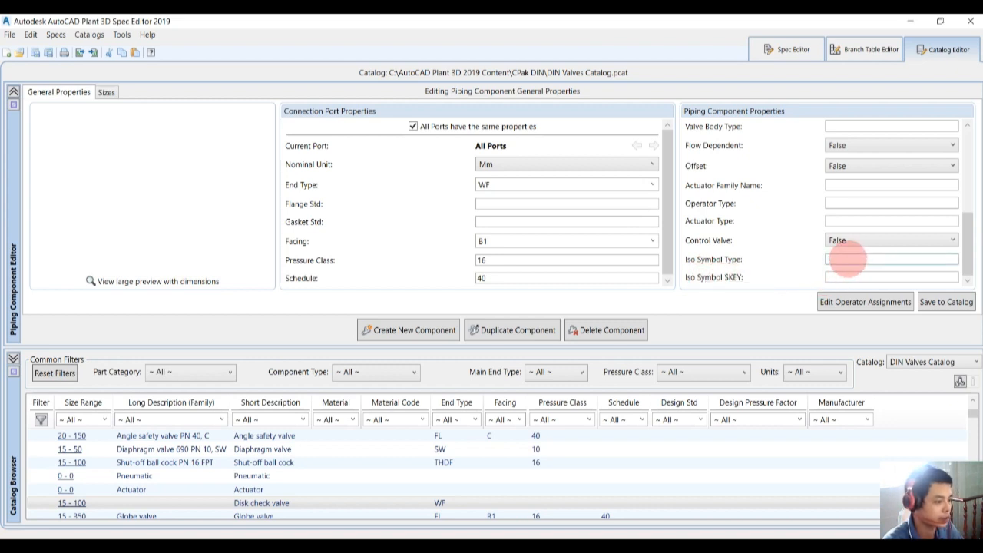
Set Iso Symbol Type to Valve and move to the Iso Symbol SKEY field
text(Valve)
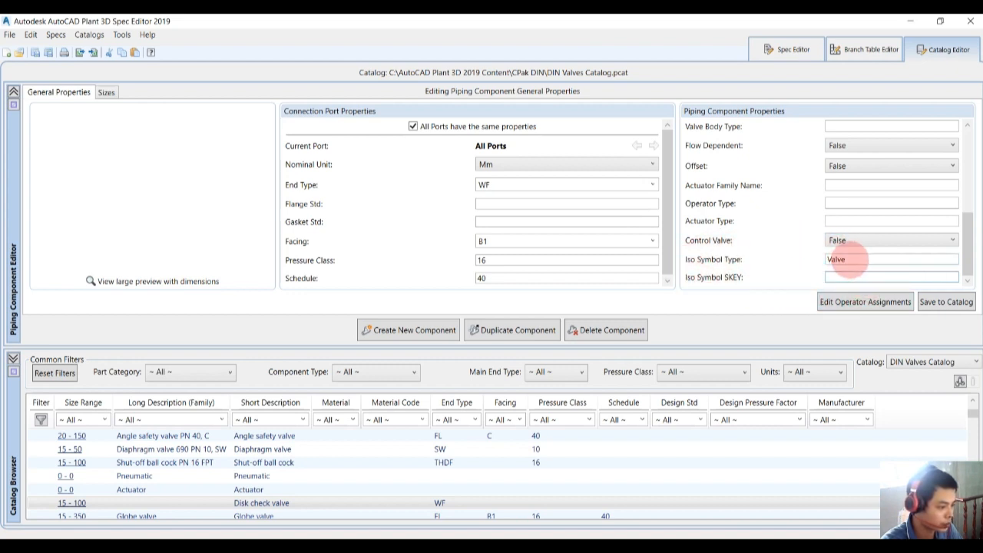
click(891, 276)
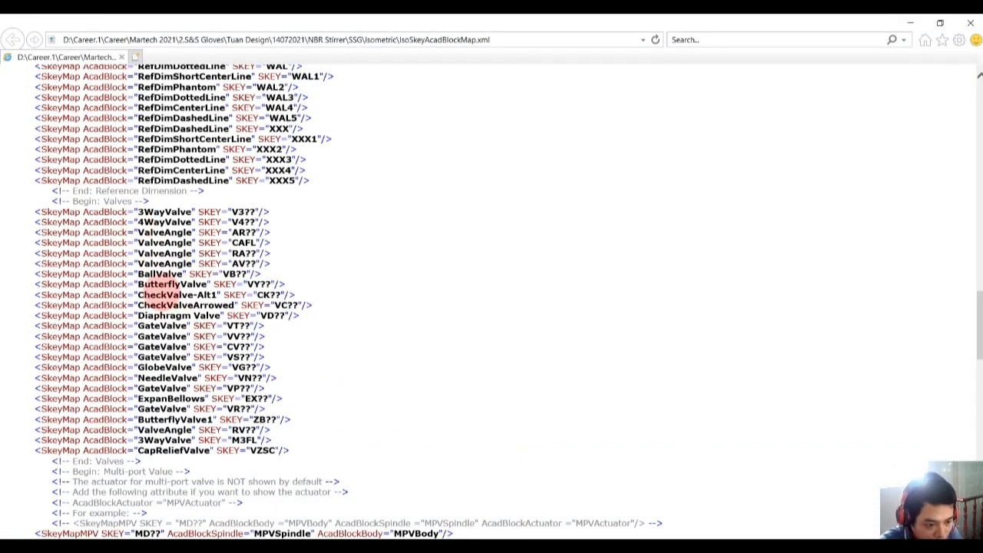
double_click(154, 295)
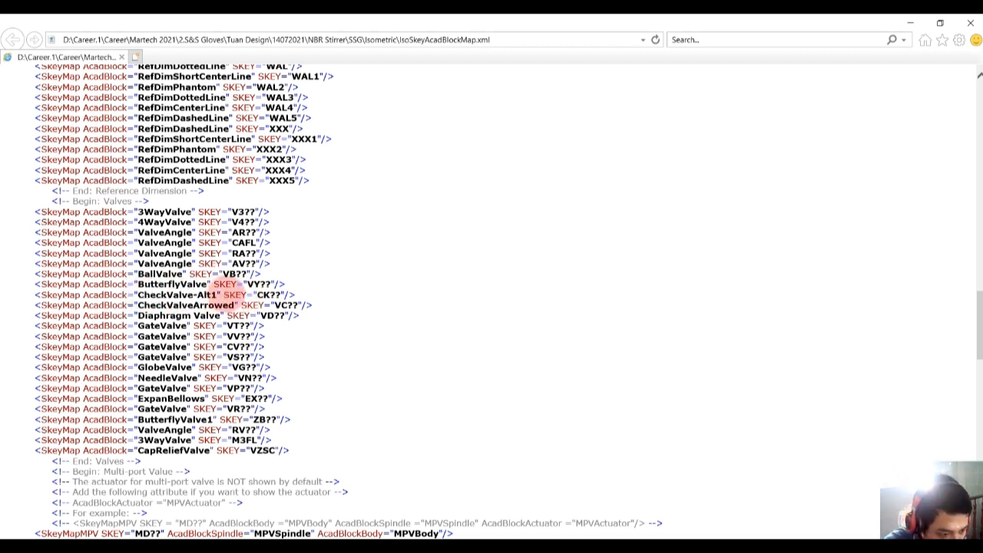
double_click(261, 295)
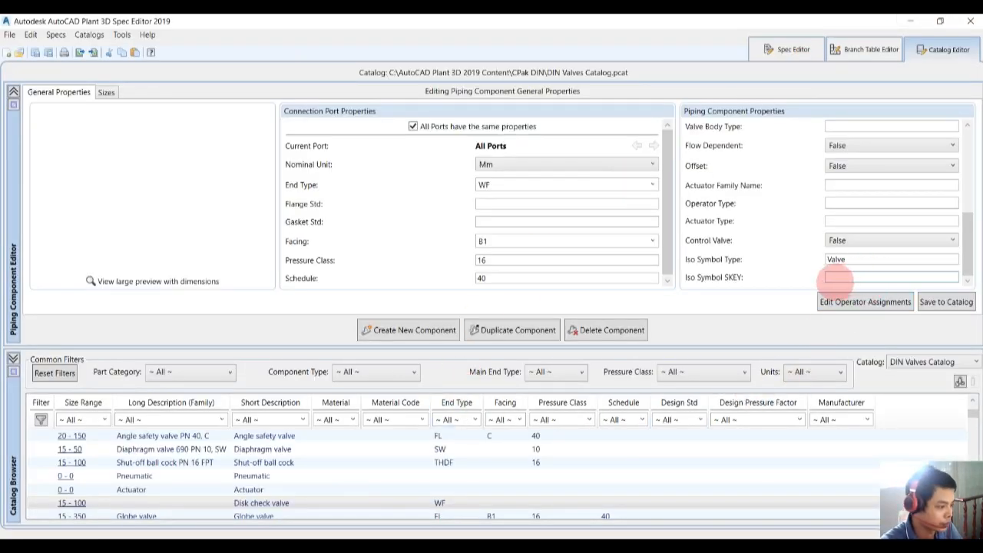
Enter SKEY CKFL and trim the size list to 15, 20, 25, 32, 40, 50, 65, 80, 100
text(CKFL)
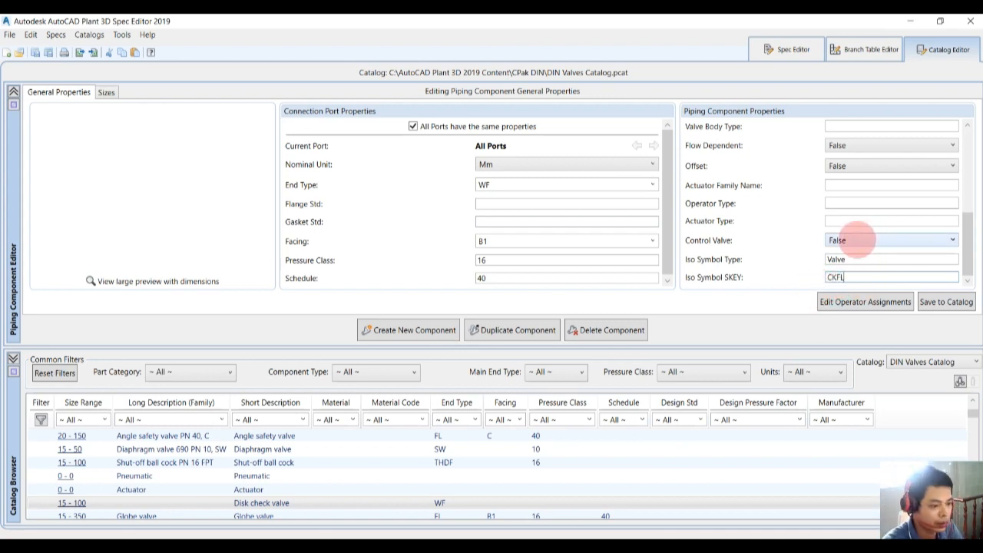
click(106, 92)
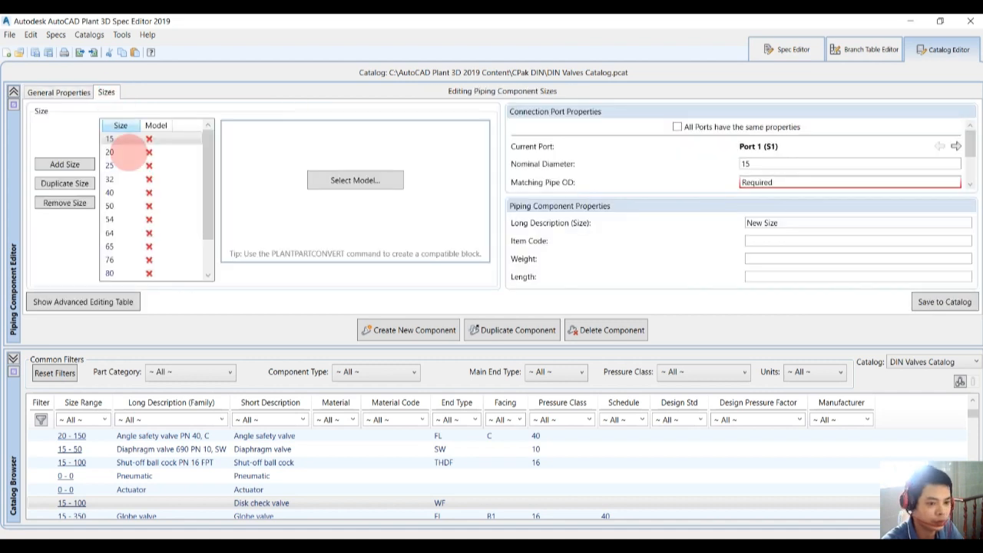
click(110, 178)
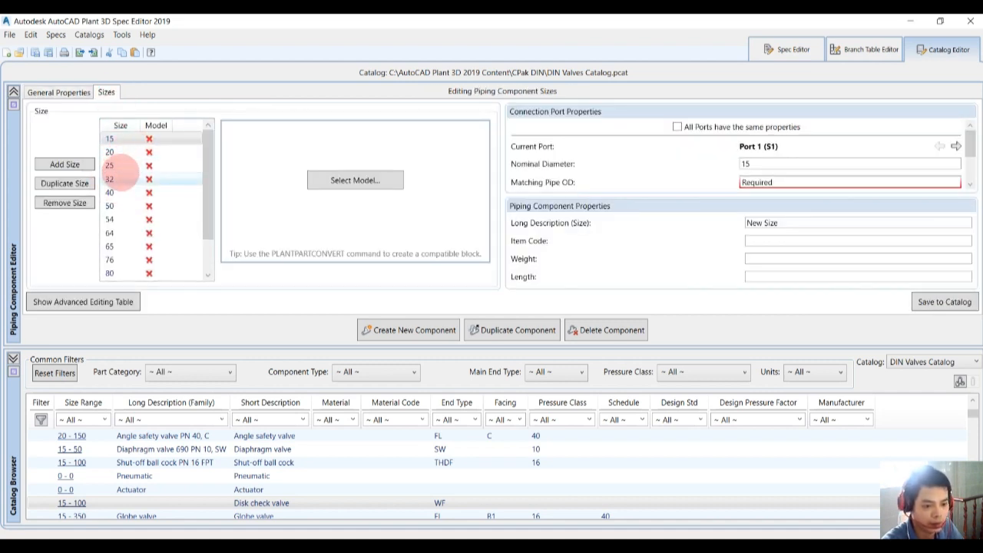
click(109, 218)
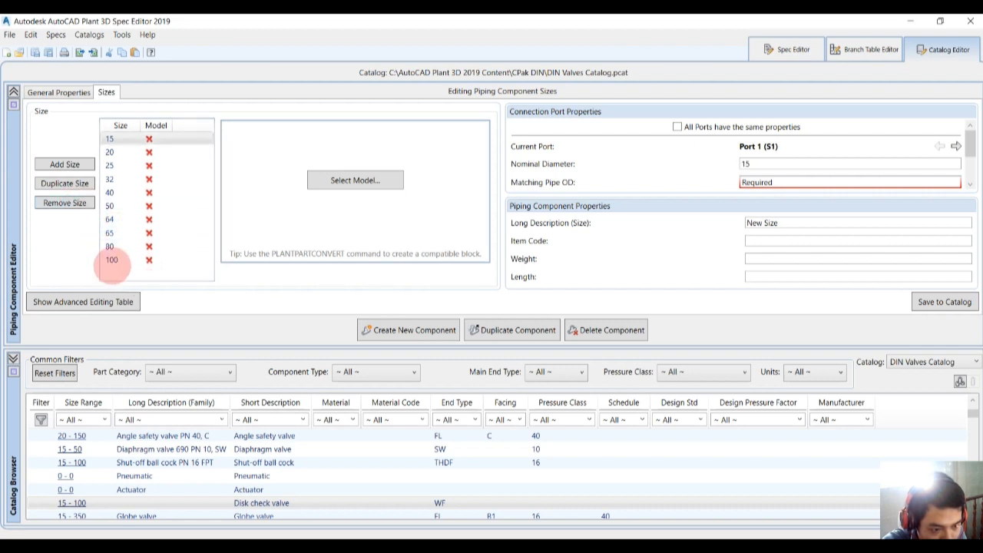
click(111, 218)
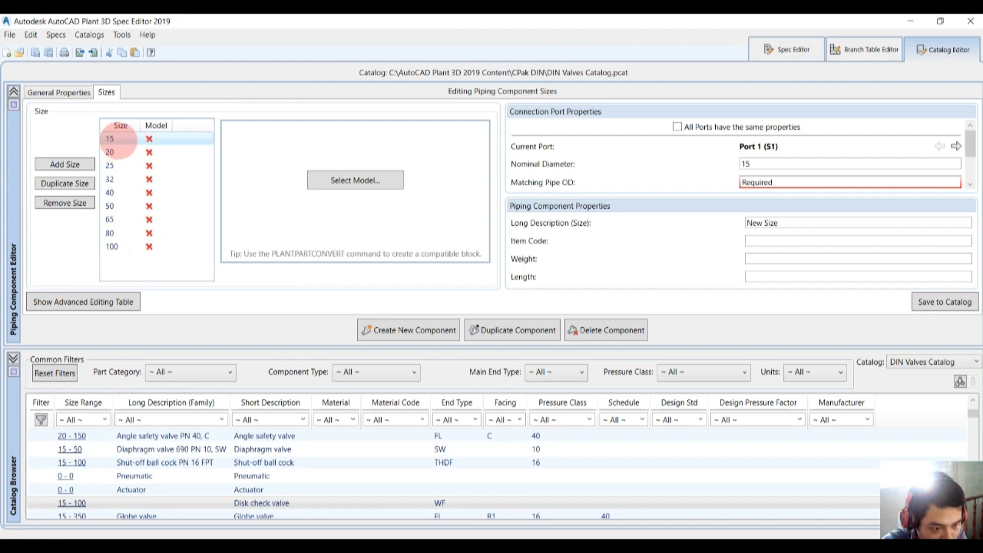
click(109, 166)
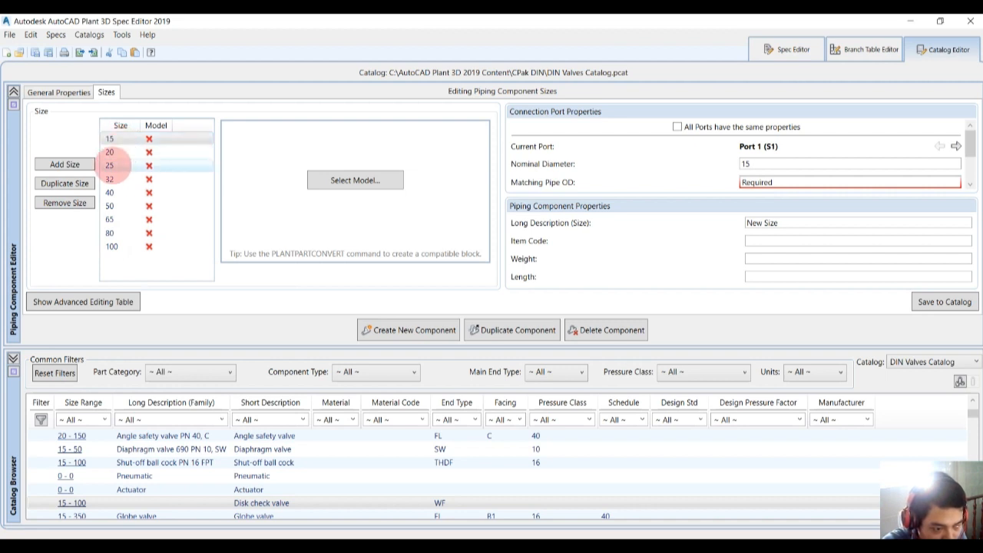
click(110, 192)
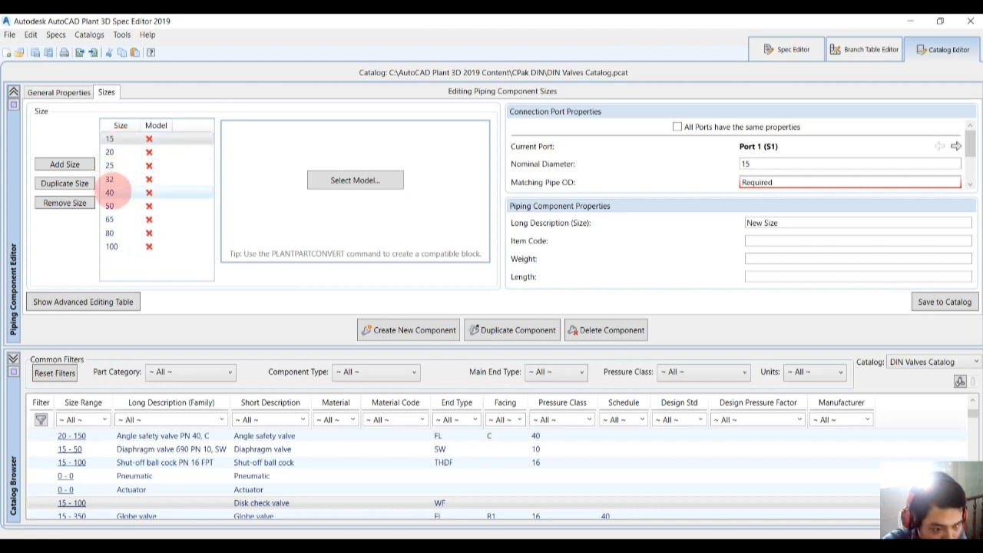
click(110, 219)
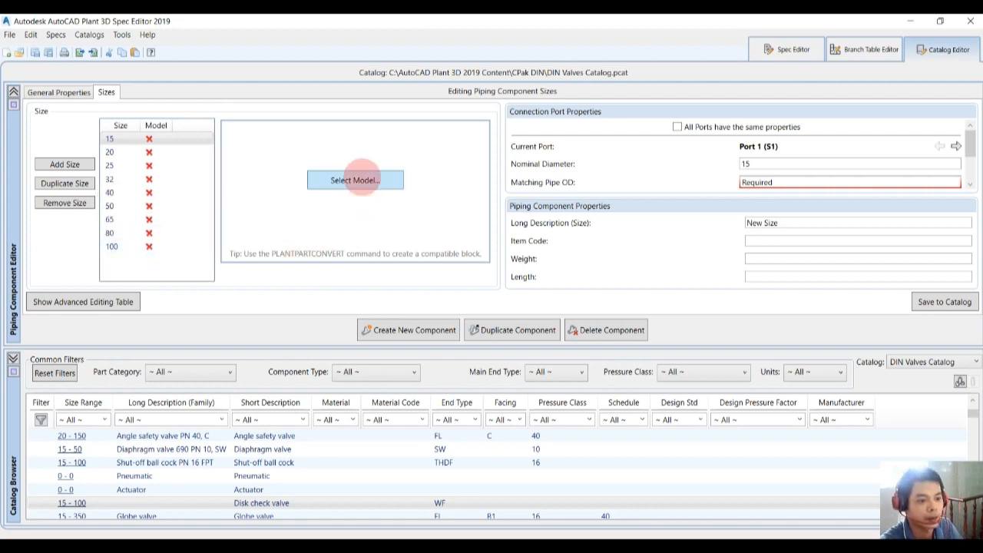
Assign block Diskcheckvalve_DN15 from the Catalogue folder's disk check valve DWG to size 15
click(355, 179)
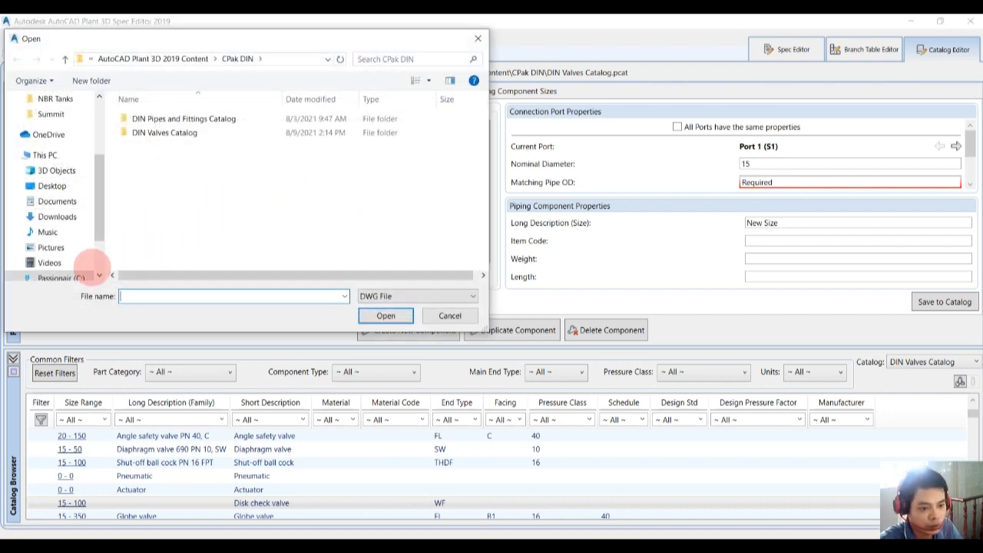
click(59, 236)
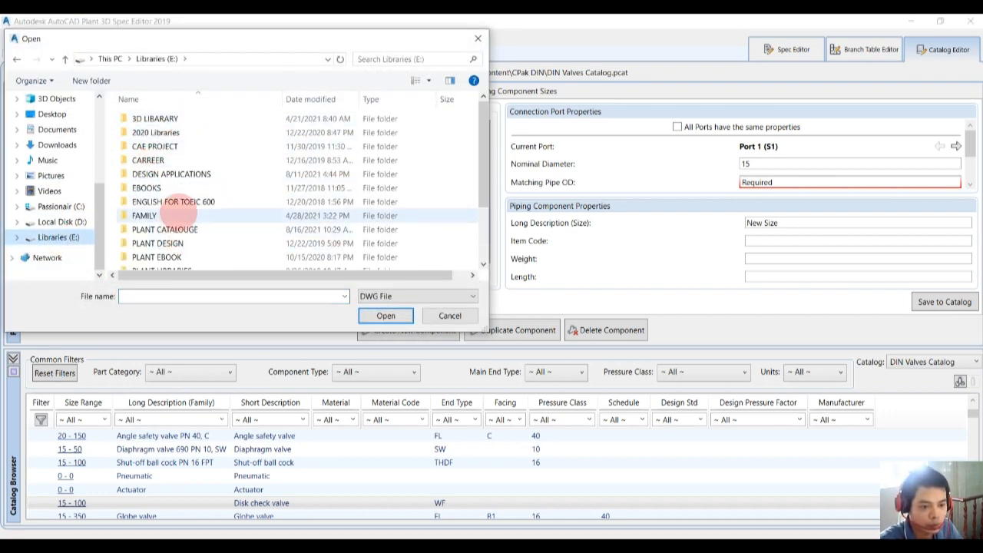
double_click(166, 229)
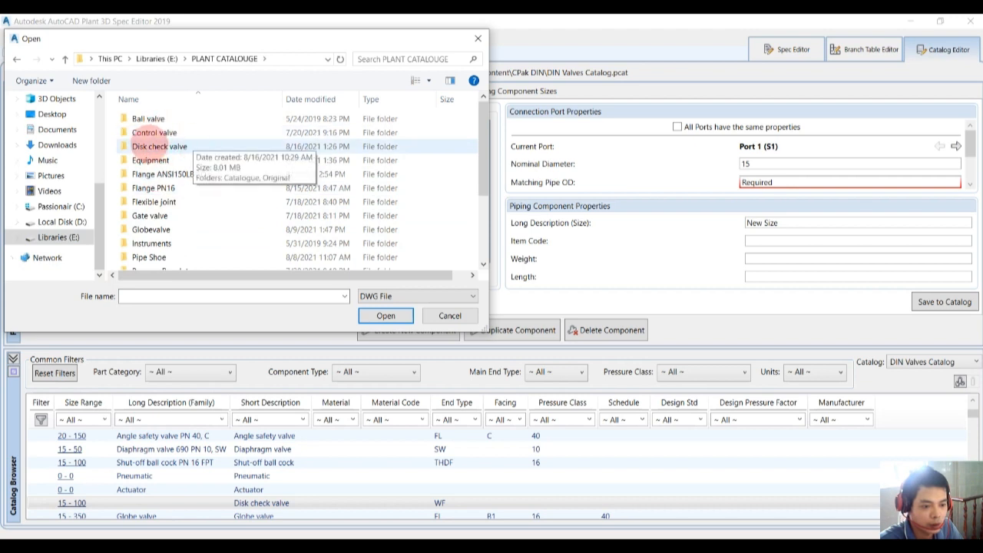
double_click(160, 146)
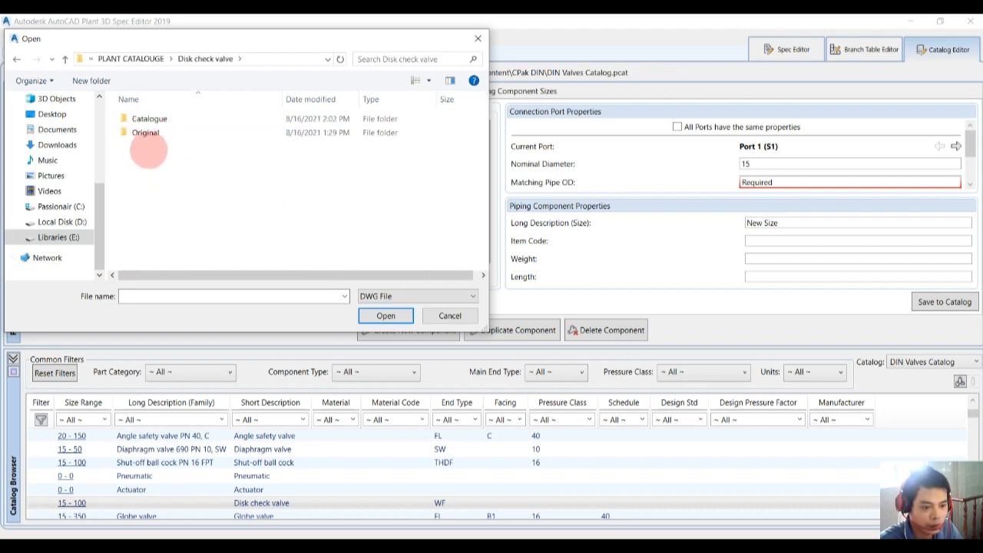
double_click(149, 118)
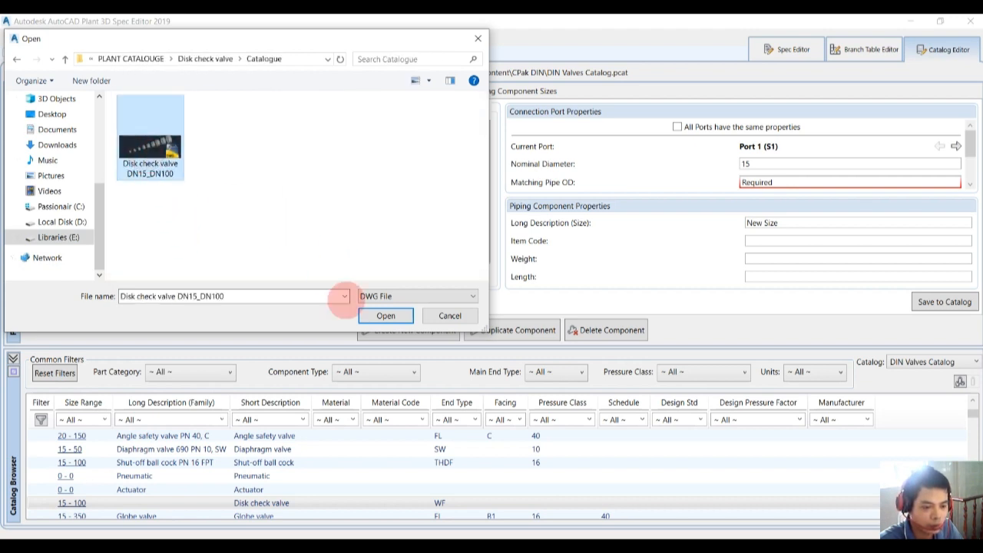
click(386, 316)
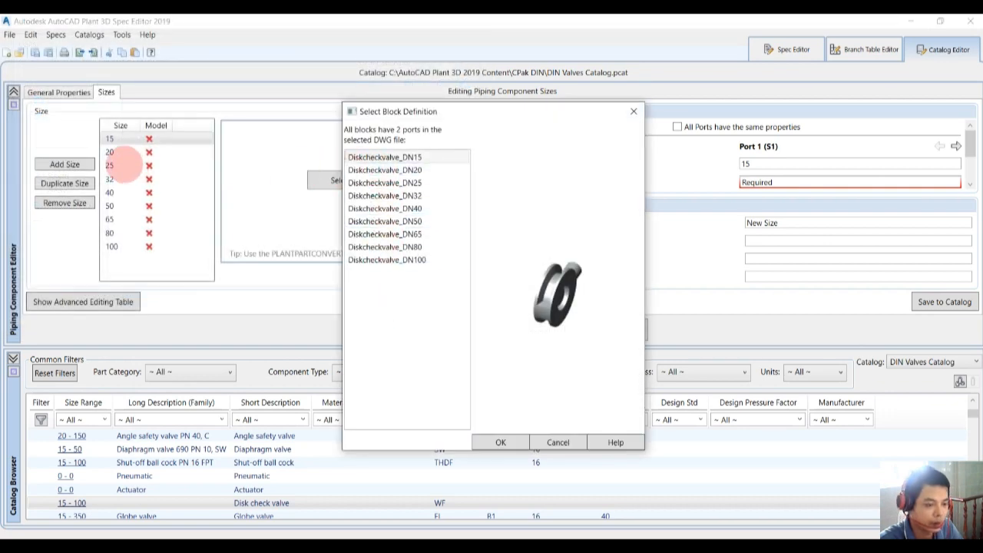
click(385, 157)
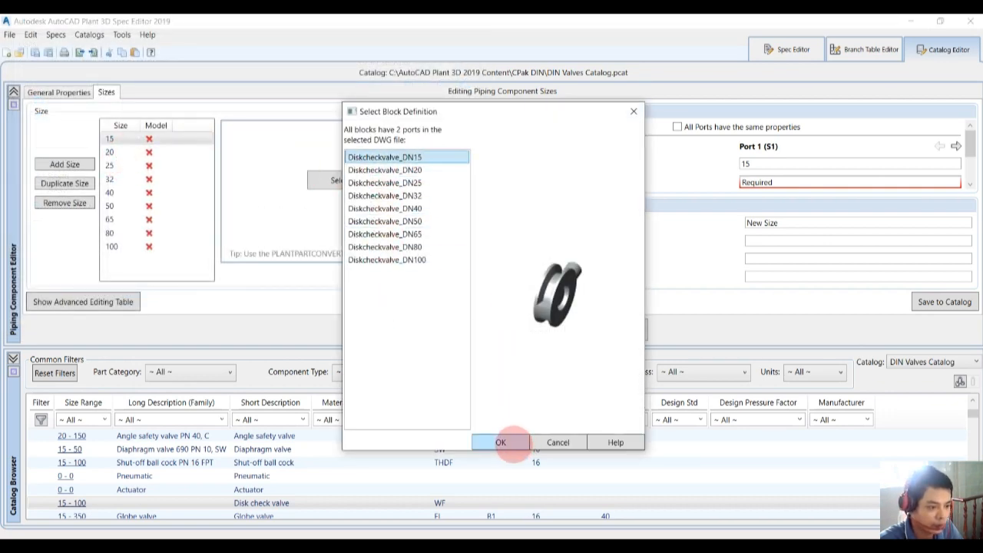
click(501, 443)
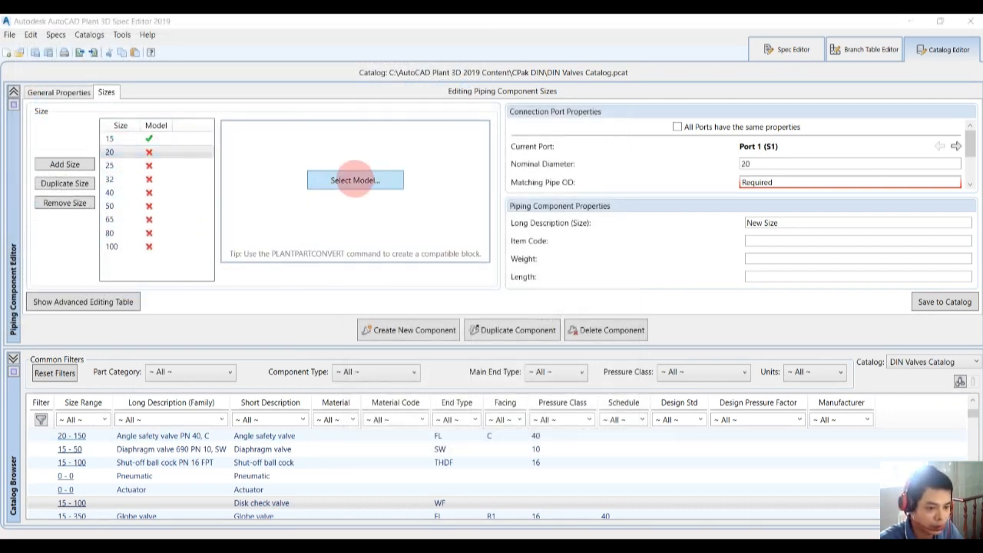
Assign the DN20 and DN25 blocks to sizes 20 and 25
click(354, 180)
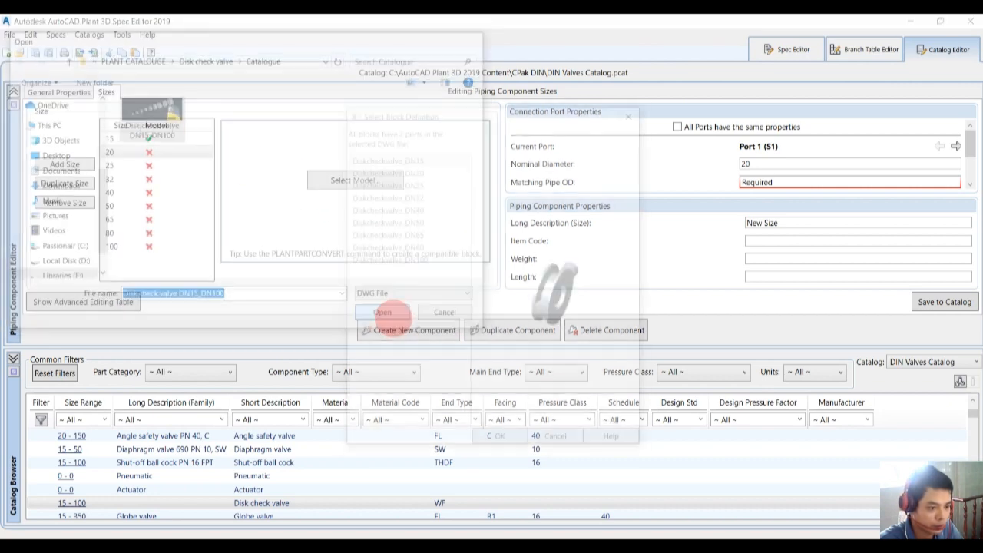
click(381, 312)
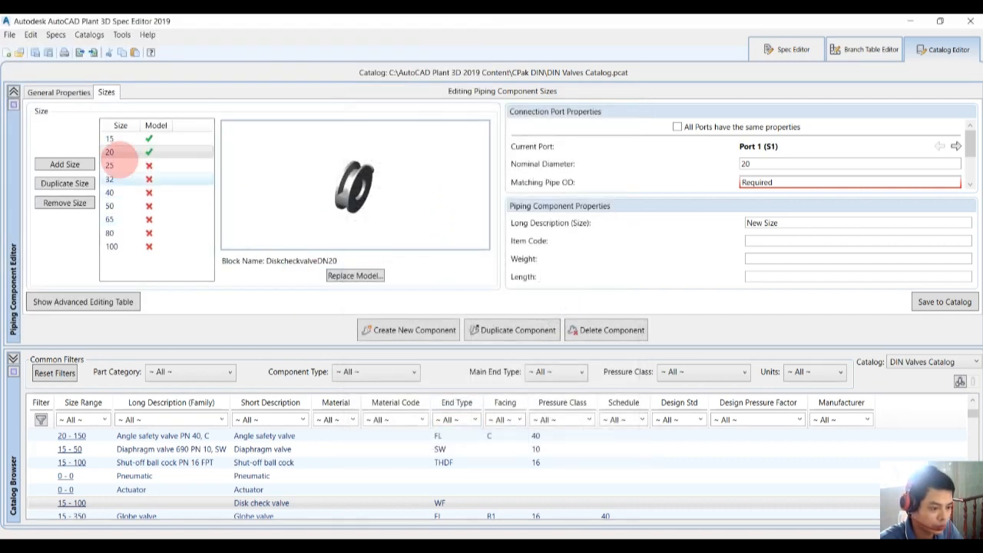
click(353, 275)
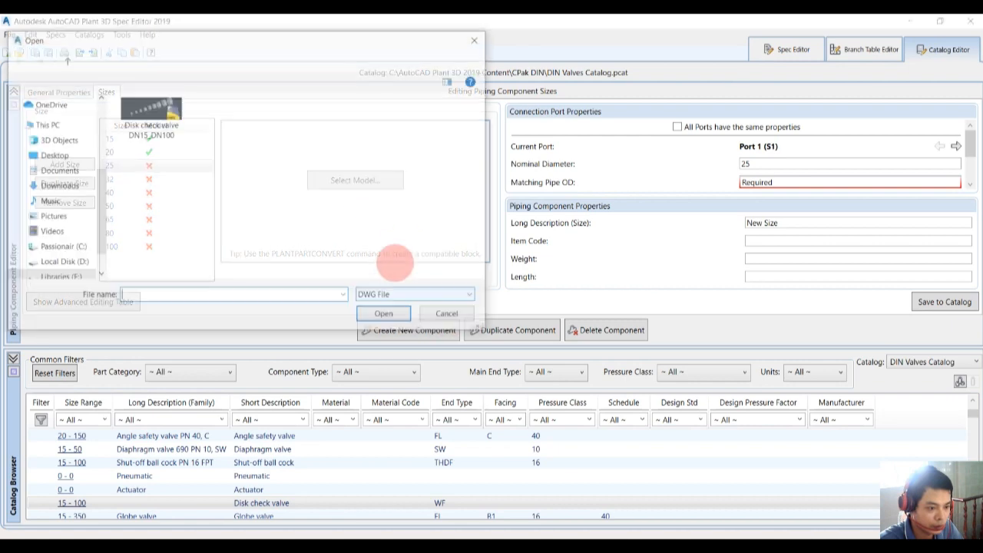
click(382, 313)
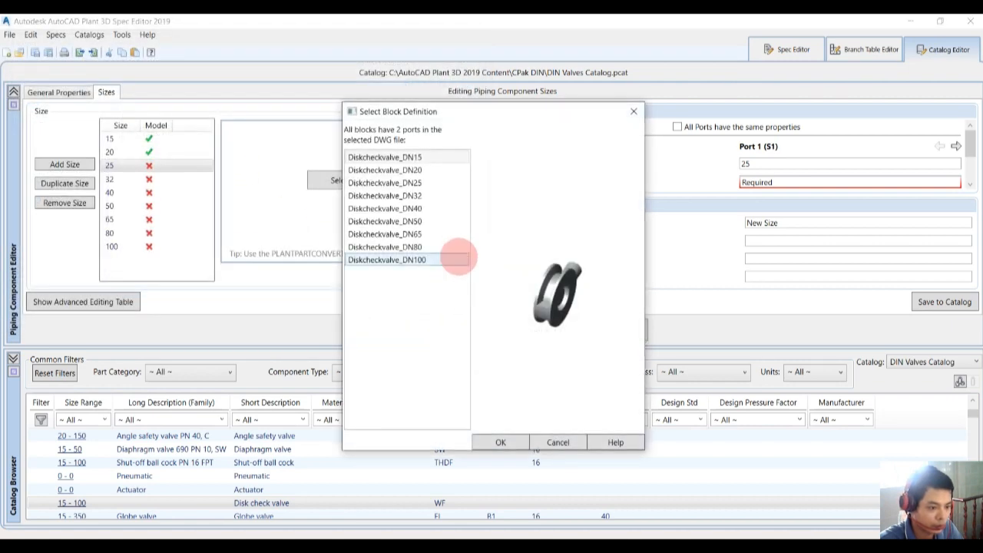
click(501, 443)
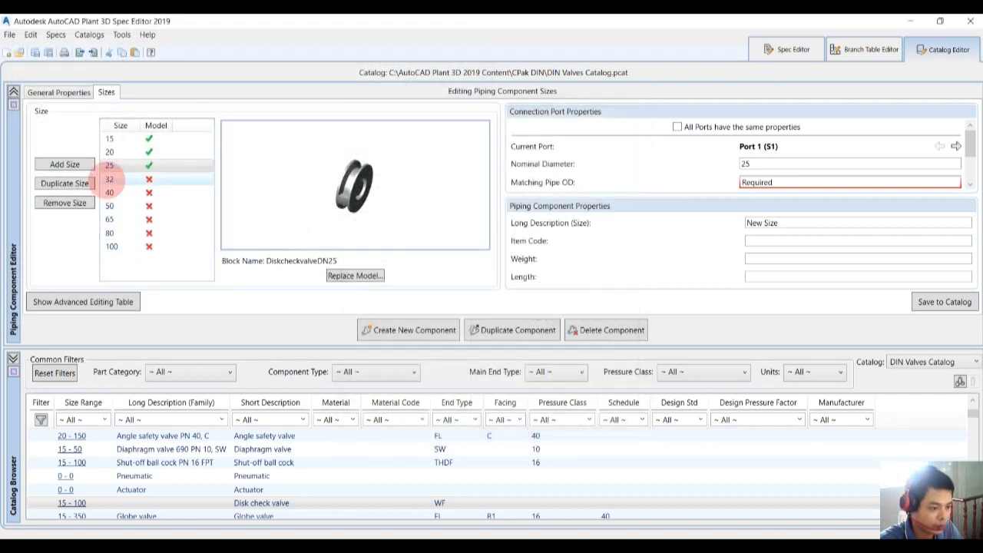
Assign the DN32 and DN40 blocks to sizes 32 and 40
click(354, 275)
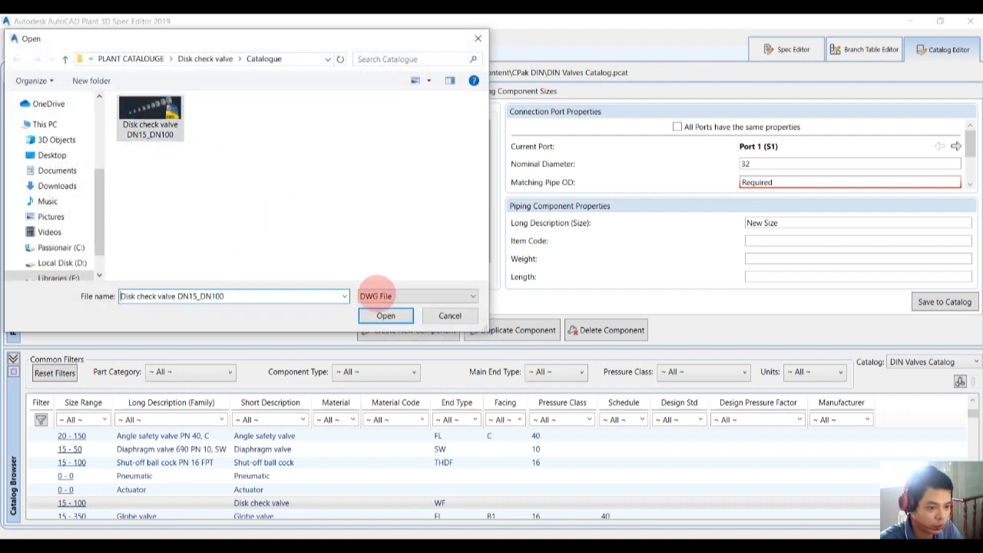
click(384, 316)
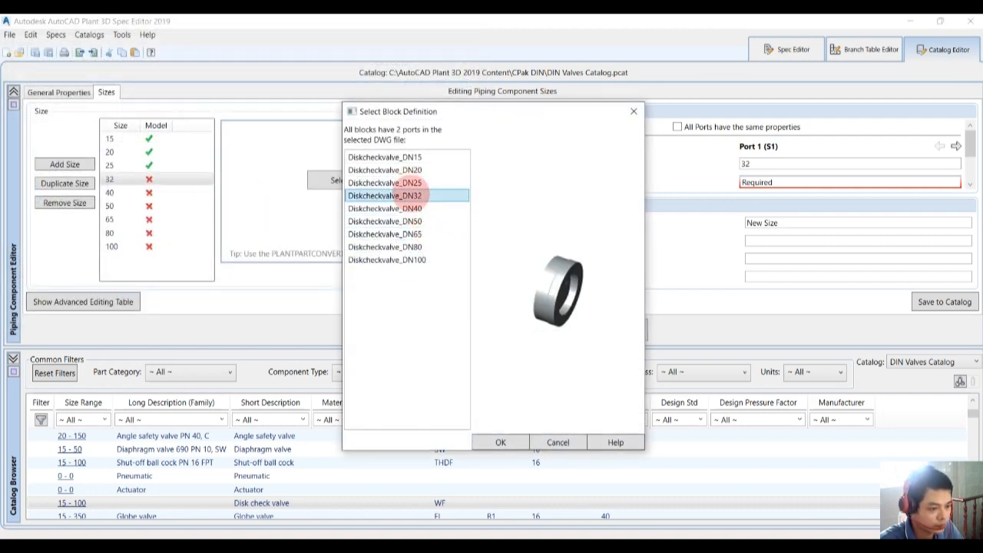
click(501, 443)
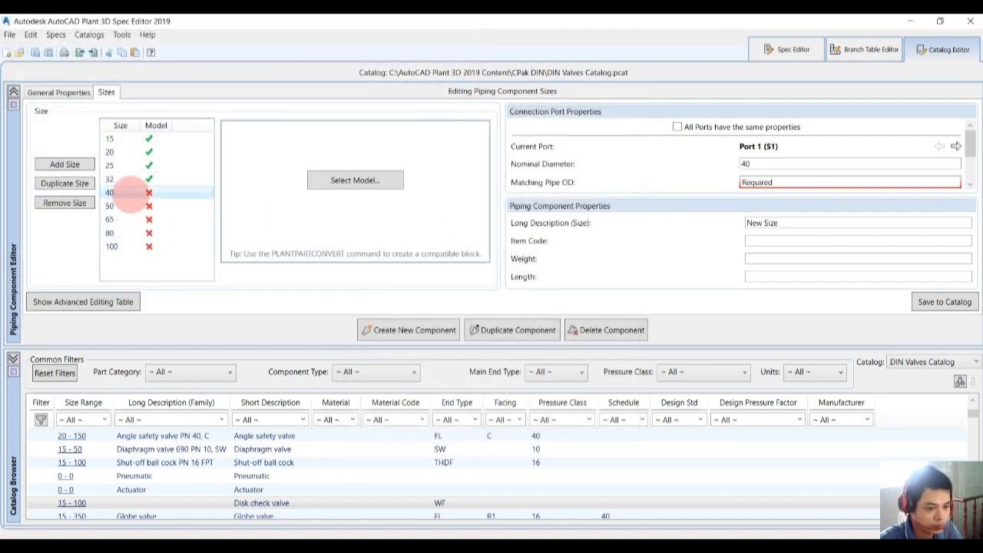
click(355, 179)
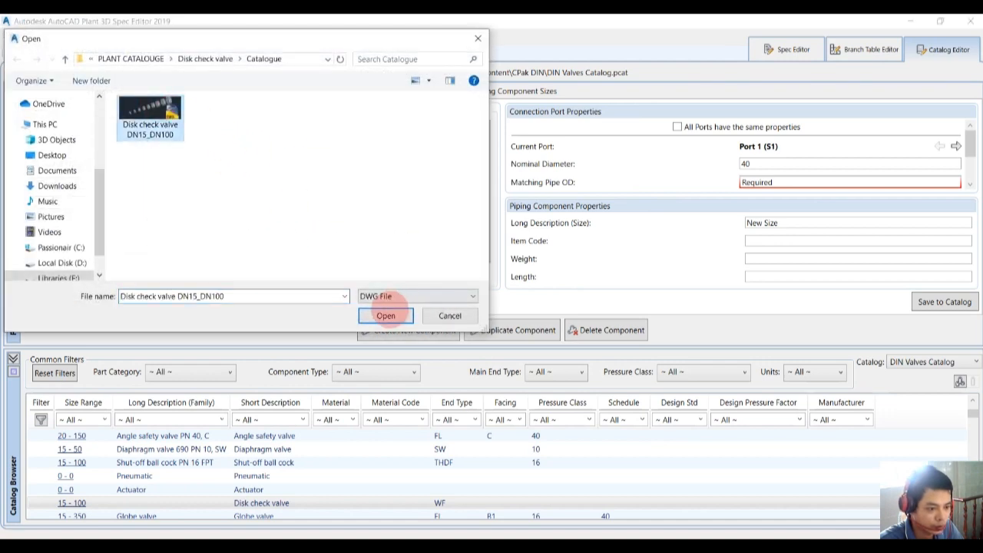
click(385, 316)
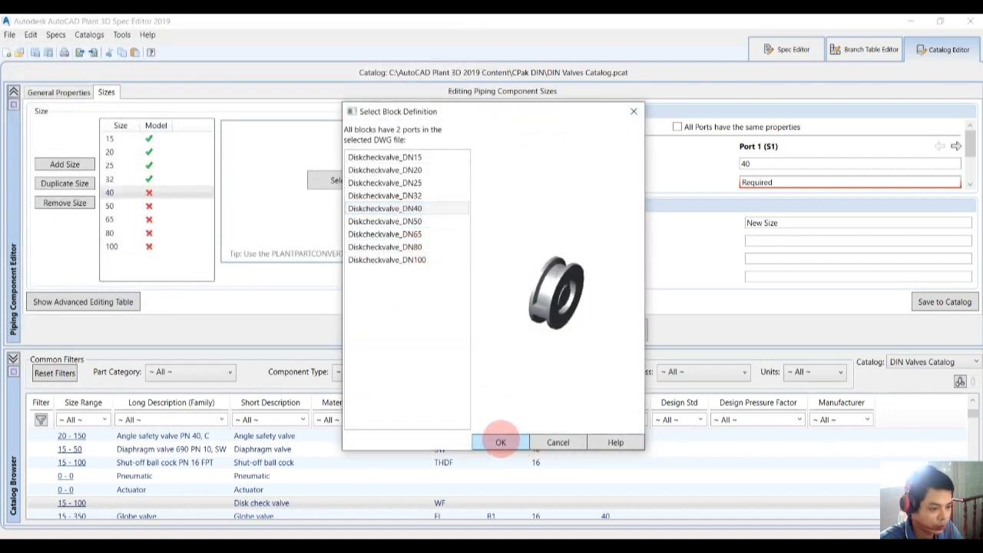
click(501, 442)
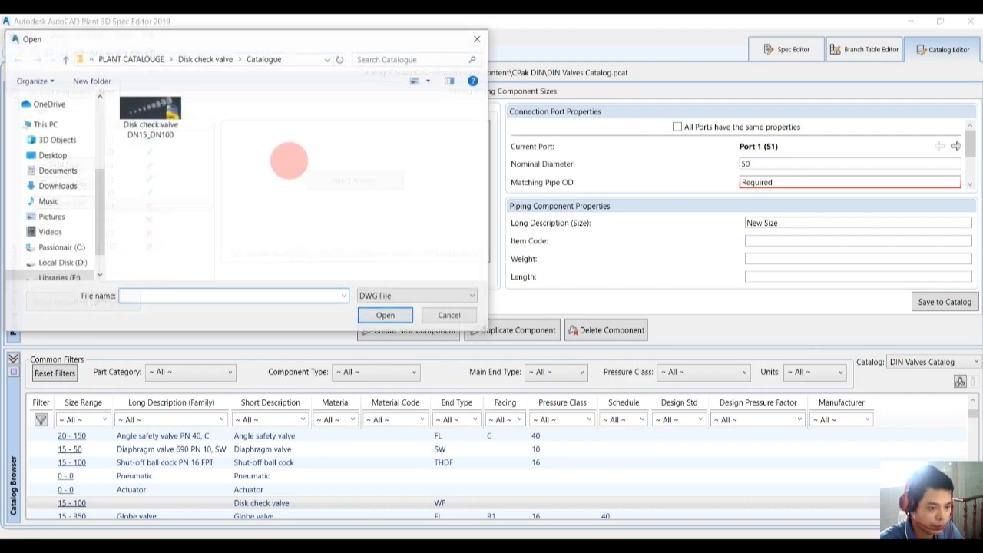
Assign the DN50, DN65, DN80 and DN100 blocks to sizes 50 through 100
click(384, 315)
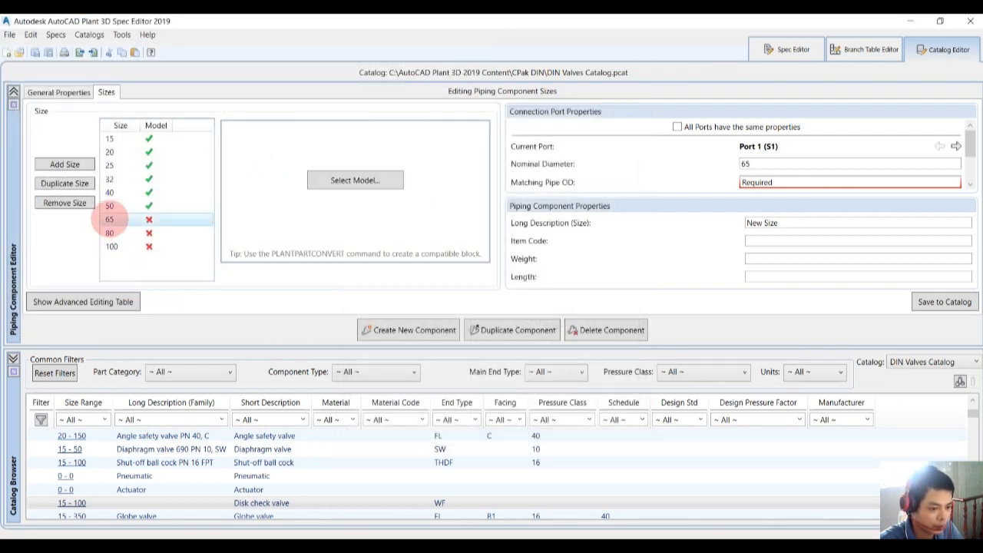
click(355, 179)
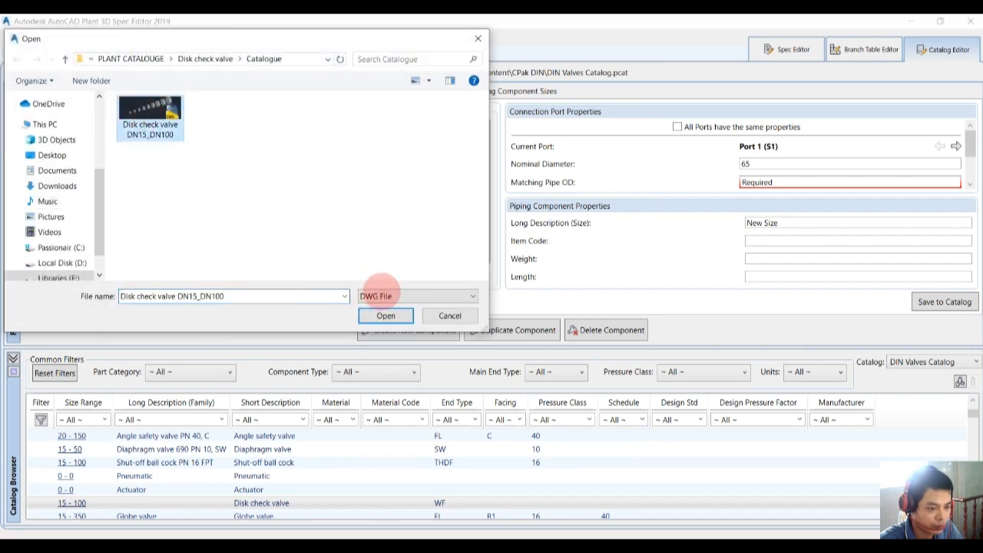
click(386, 316)
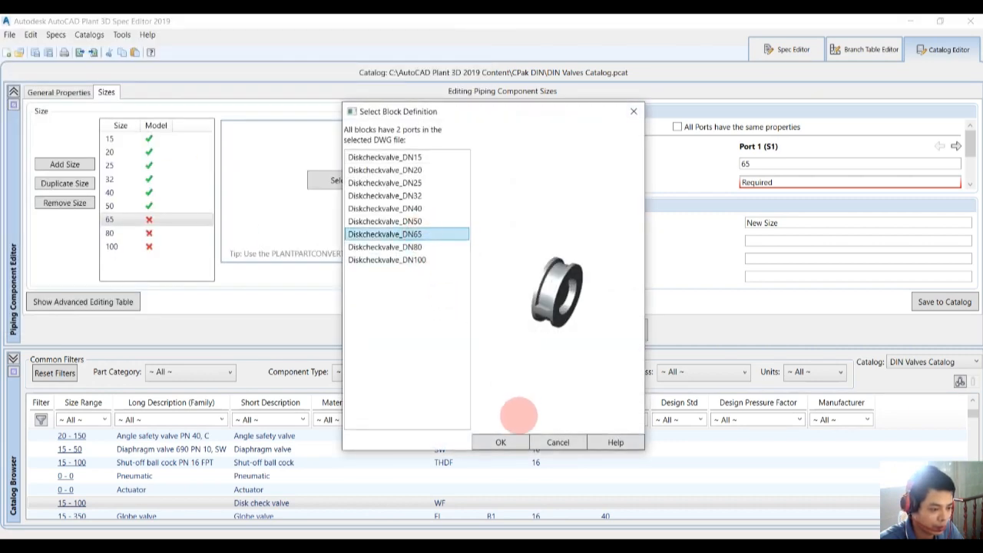
click(501, 442)
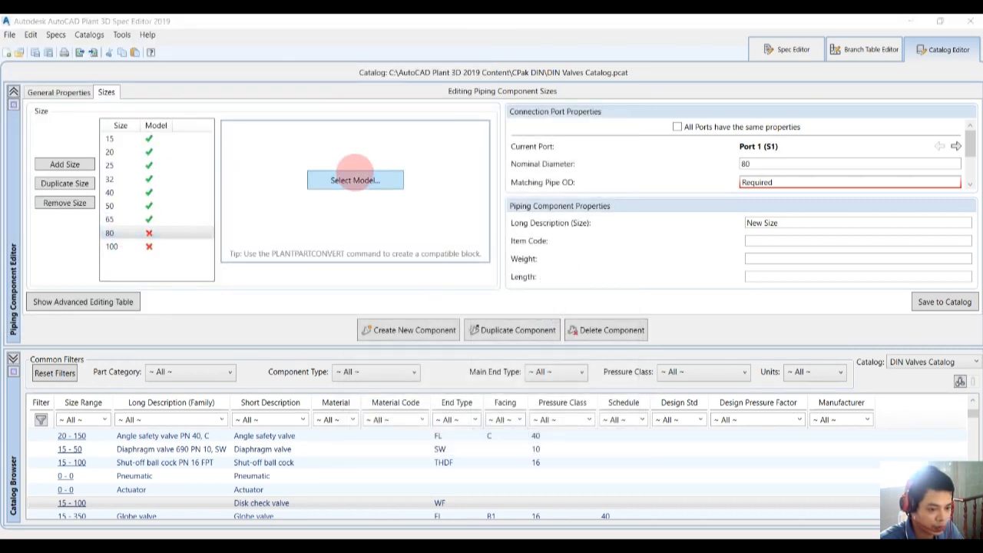
click(355, 180)
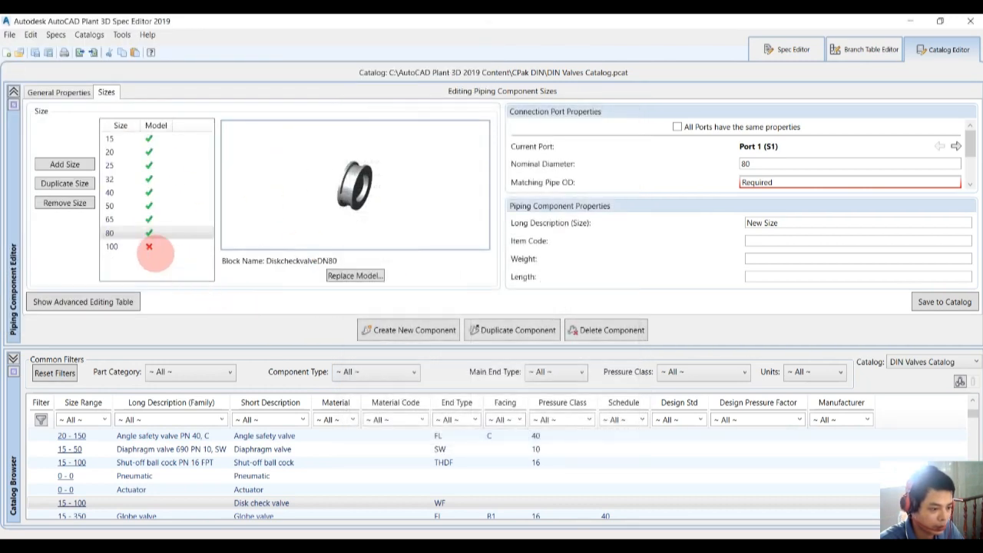
click(355, 275)
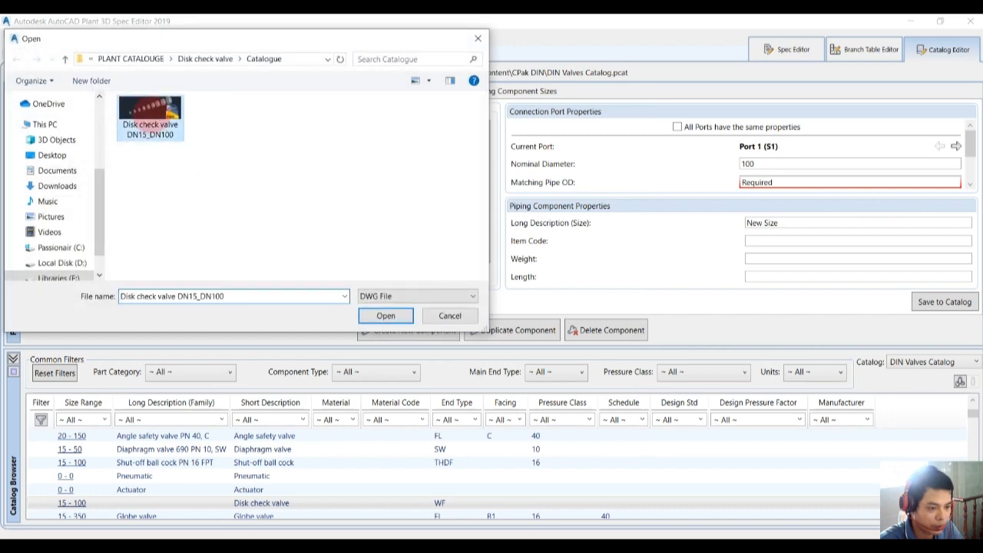
click(386, 316)
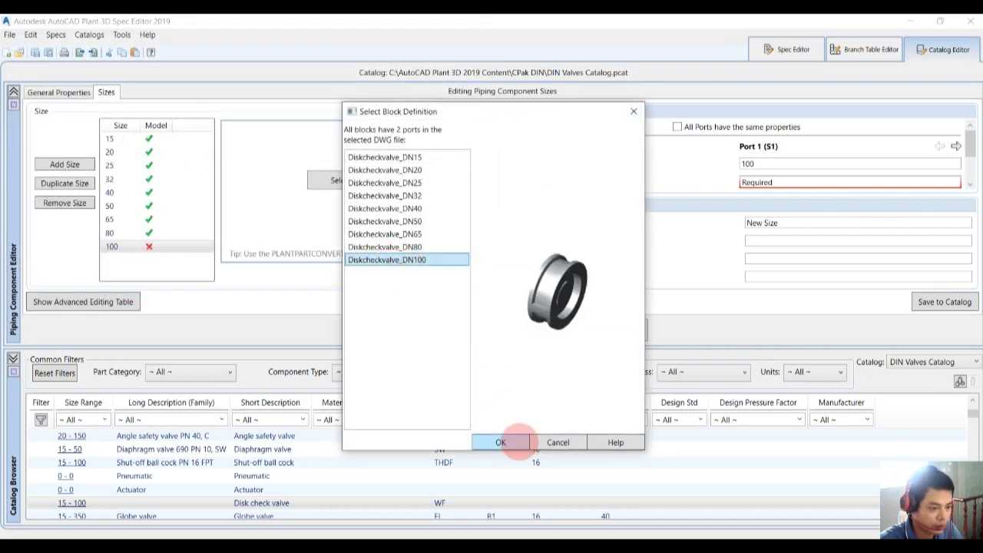
click(501, 442)
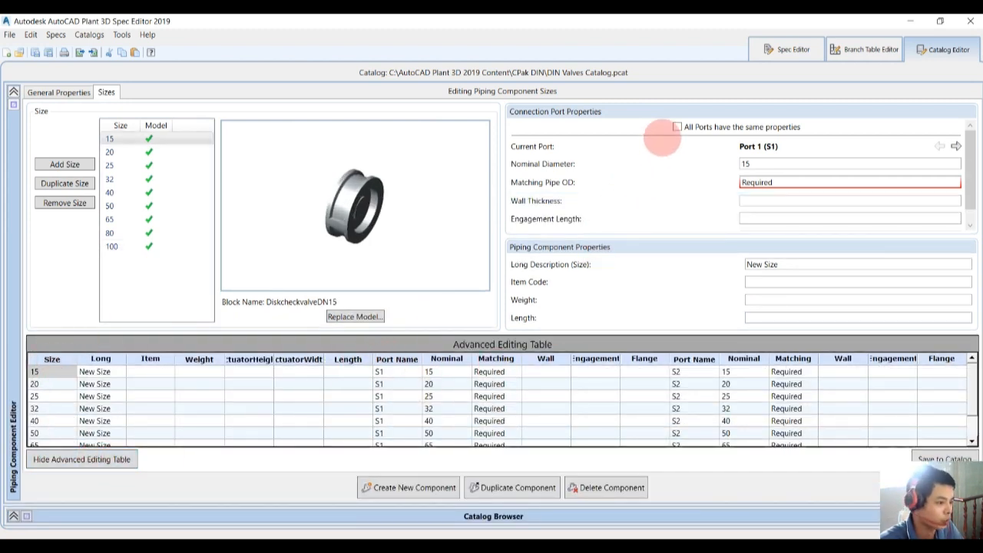
Make all ports share the same properties and view the valve's general properties
click(676, 126)
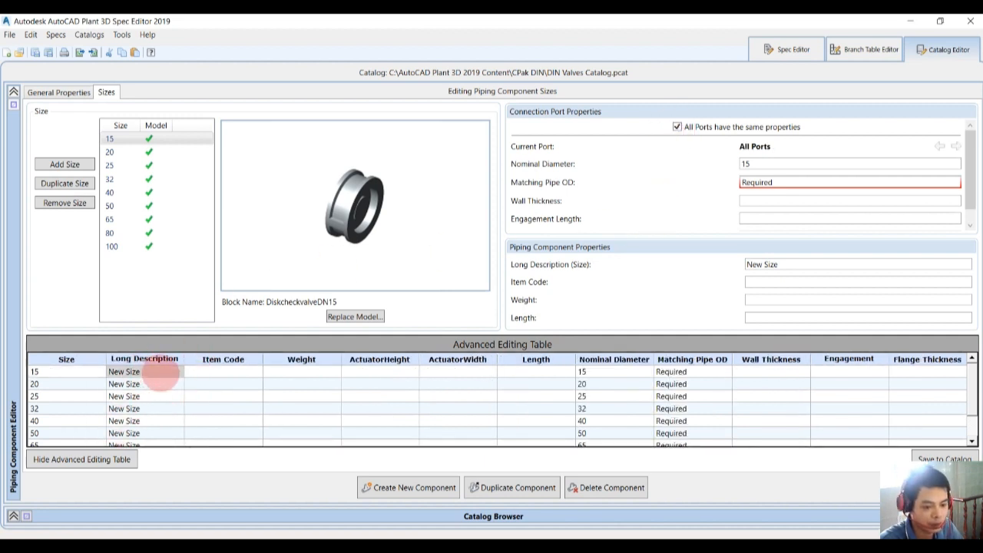
click(59, 92)
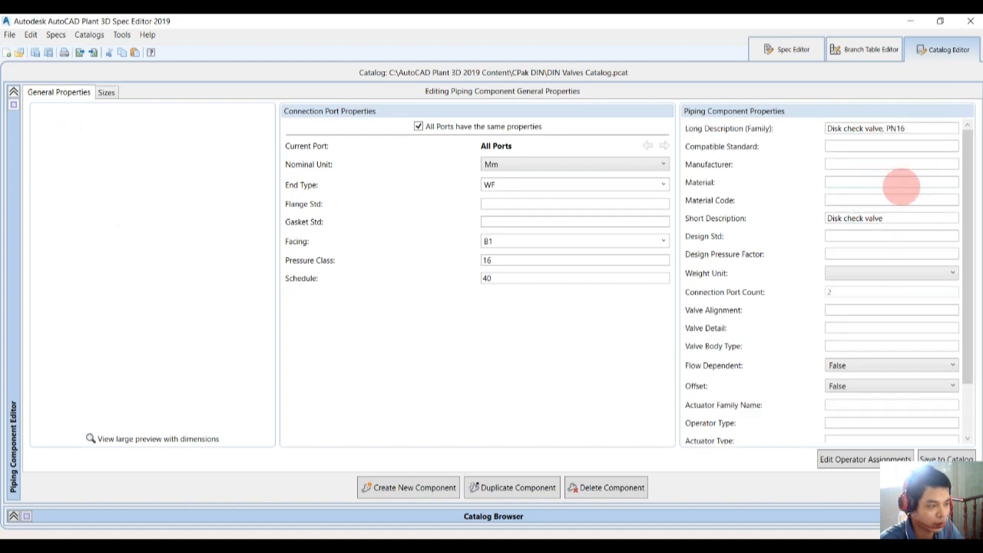
Copy the family long description and set size 15's to 'Disk check valve, PN16, DN15'
triple_click(891, 129)
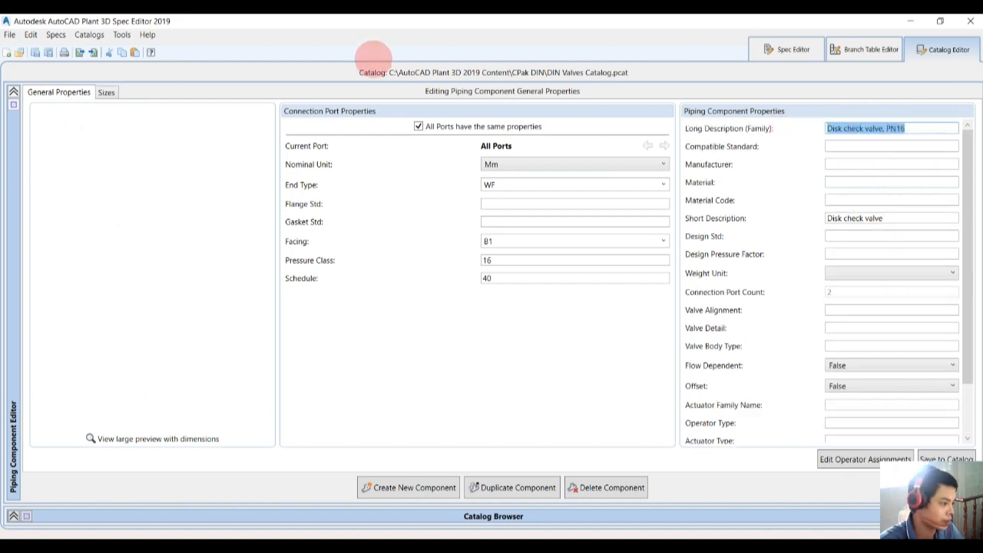
click(106, 92)
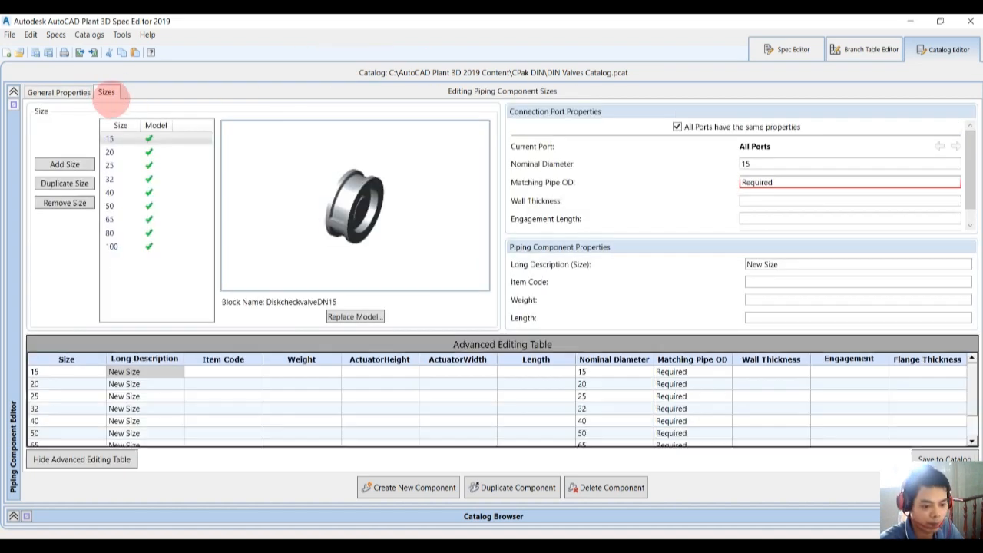
double_click(123, 370)
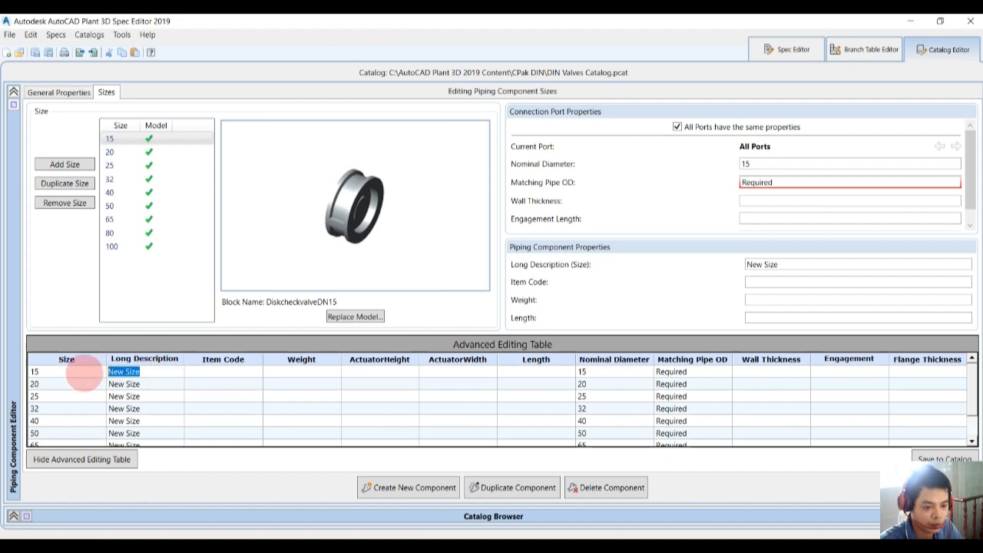
text(Disk check valve, PN16)
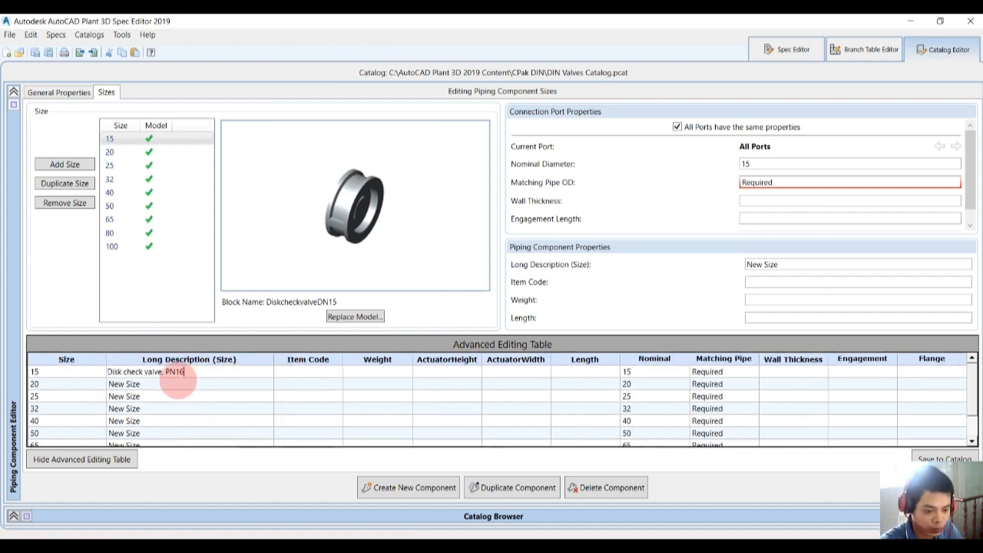
text(, DN)
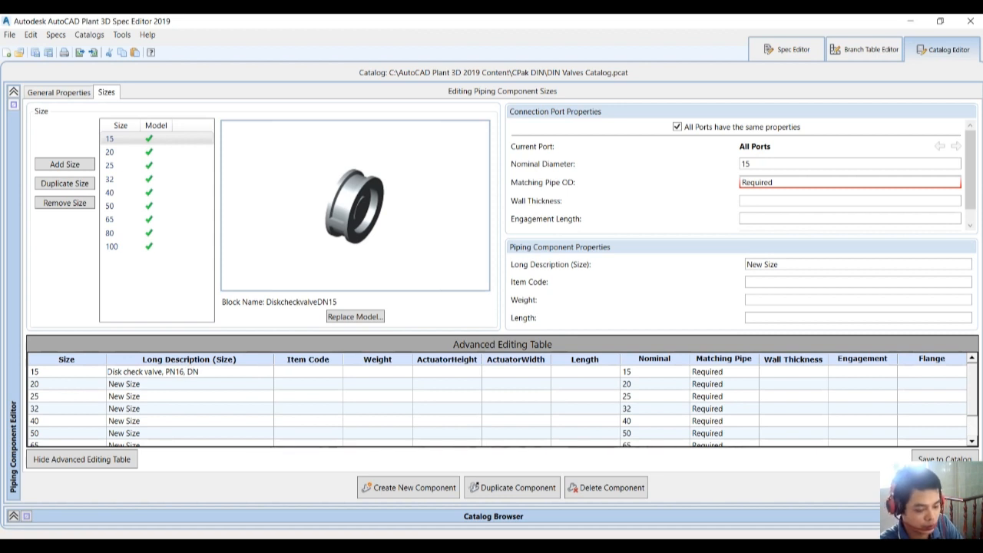
double_click(157, 370)
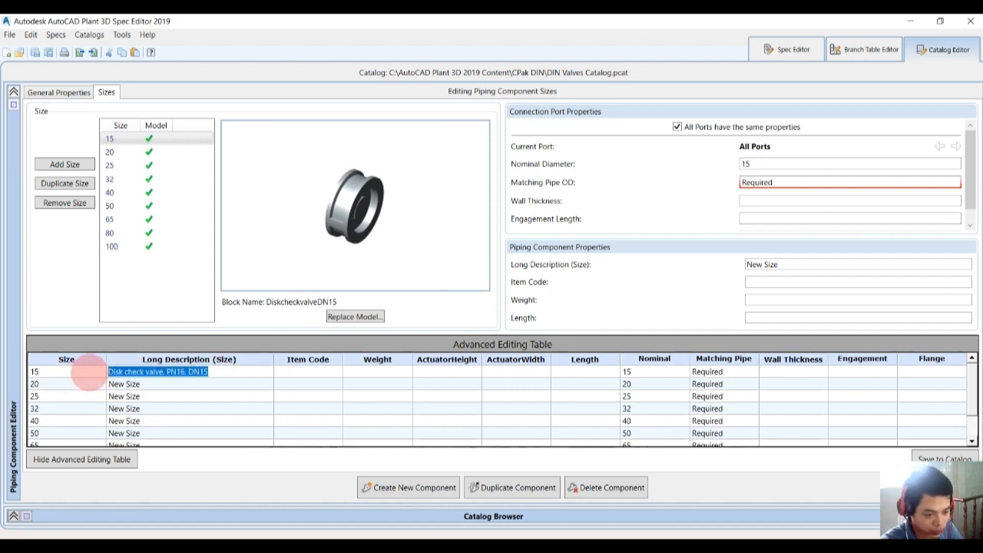
click(123, 384)
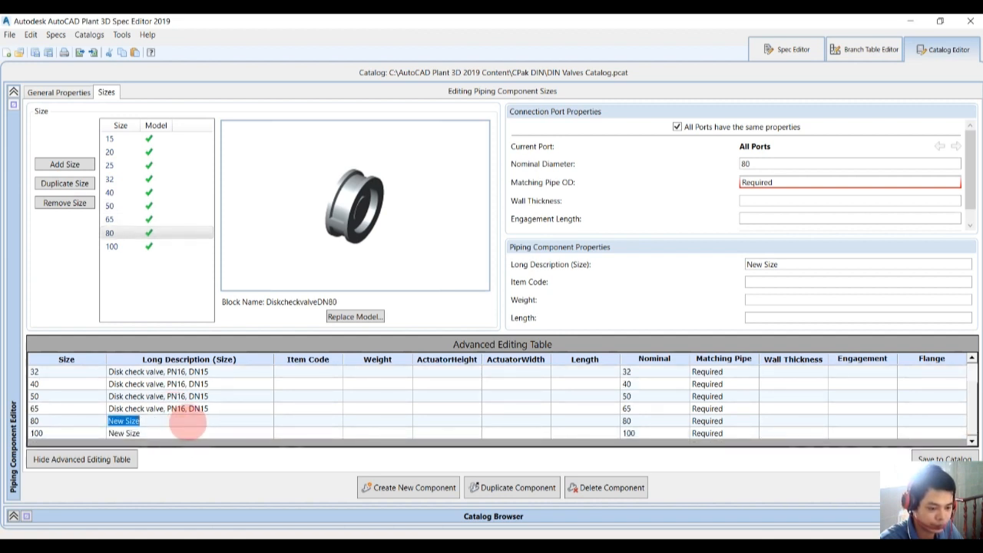
Fill the remaining sizes' long descriptions with 'Disk check valve, PN16, DNxx' including DN32, DN40 and DN100
click(111, 246)
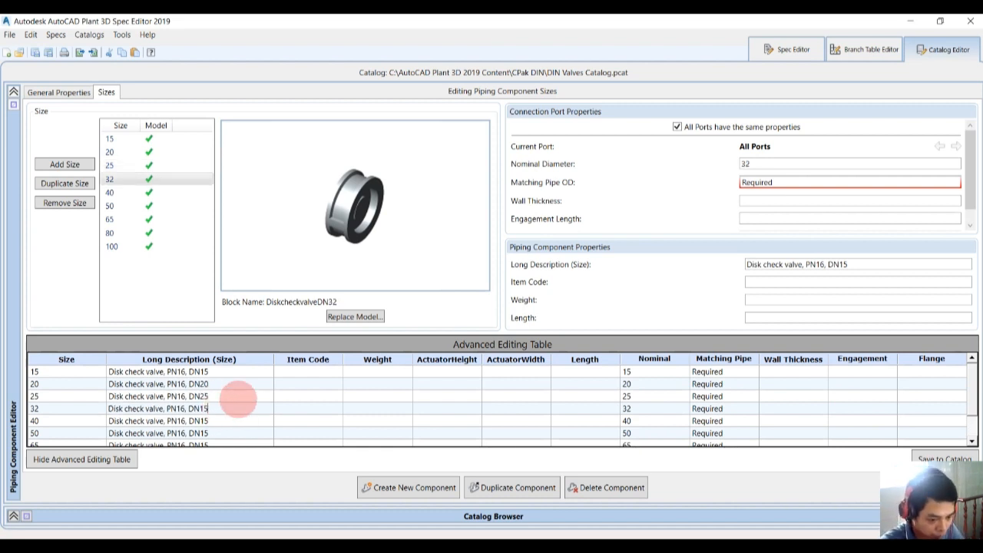
click(110, 183)
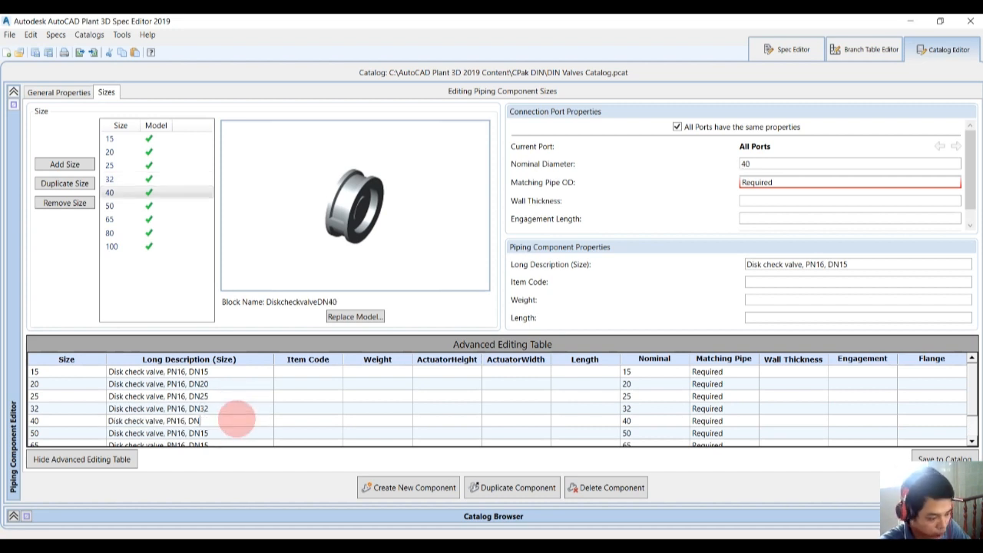
click(111, 206)
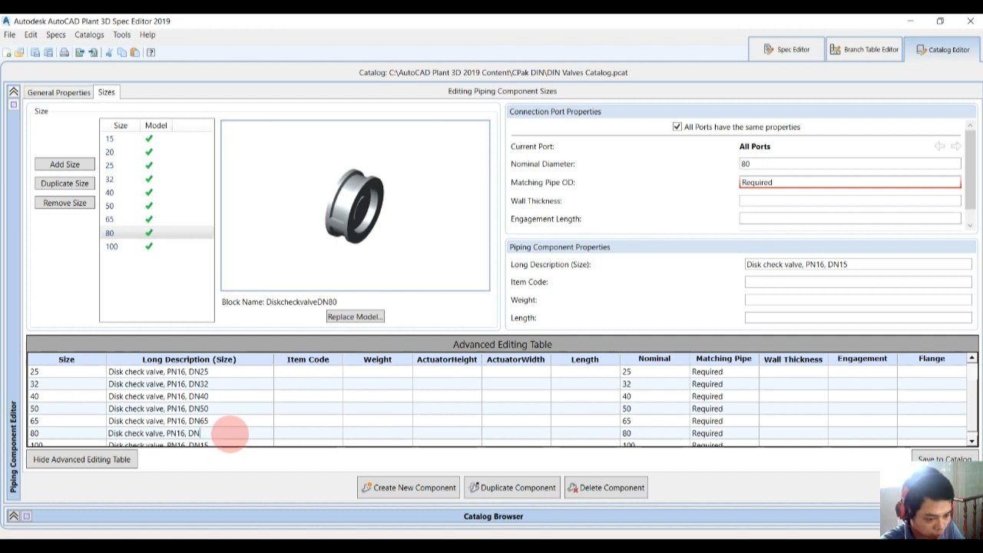
click(111, 246)
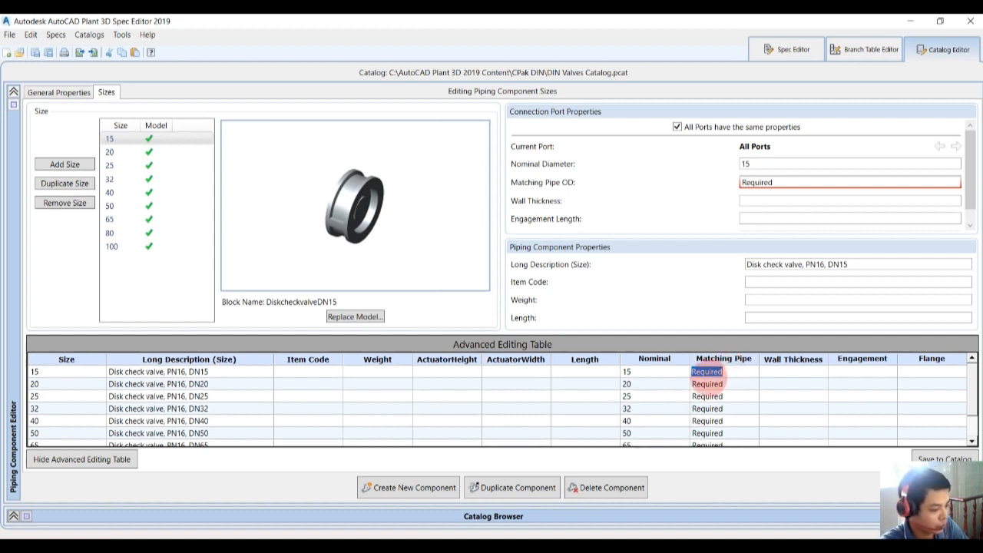
Enter matching pipe ODs per size, from 21.3 for DN15 through 76.1 for DN65 up to DN80 and DN100
text(21.3)
click(724, 385)
text(26)
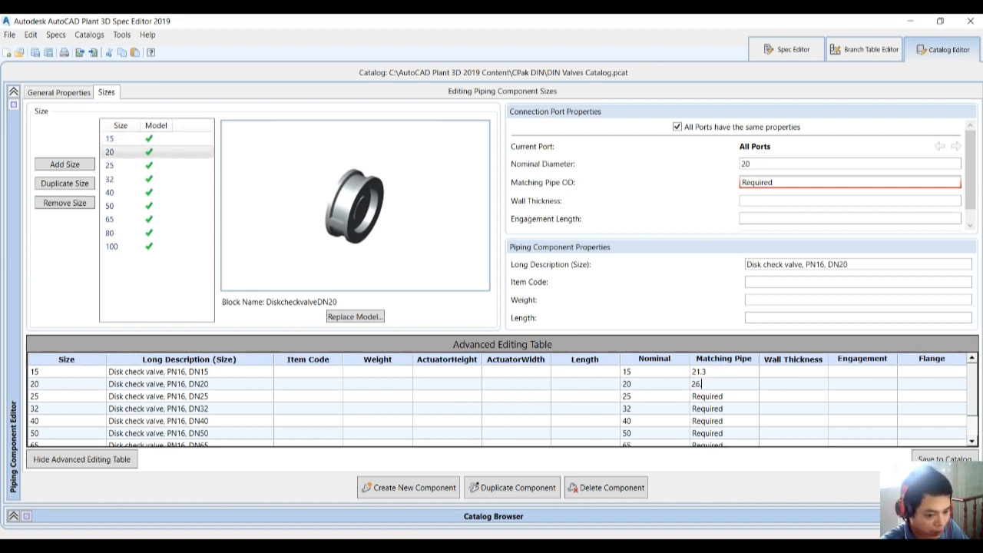
click(111, 164)
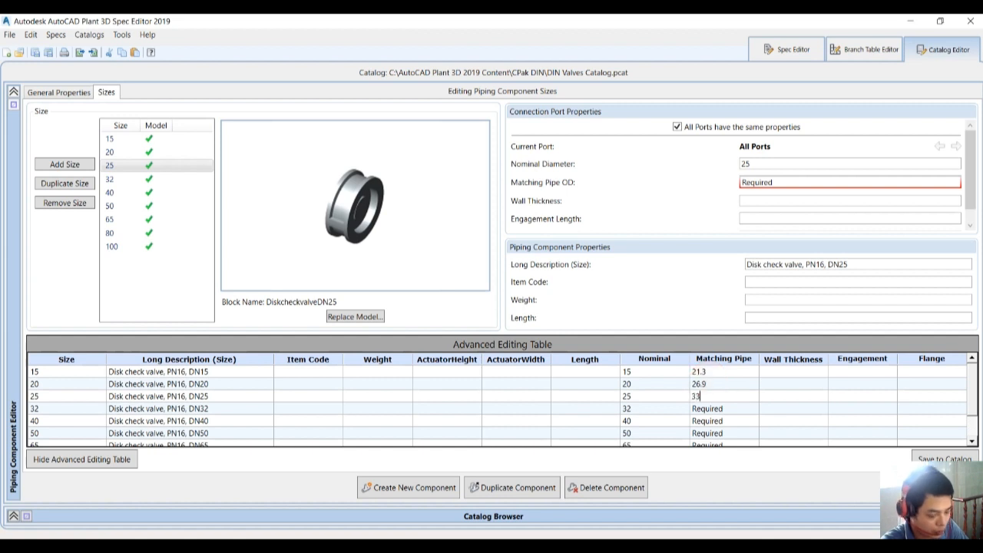
click(110, 179)
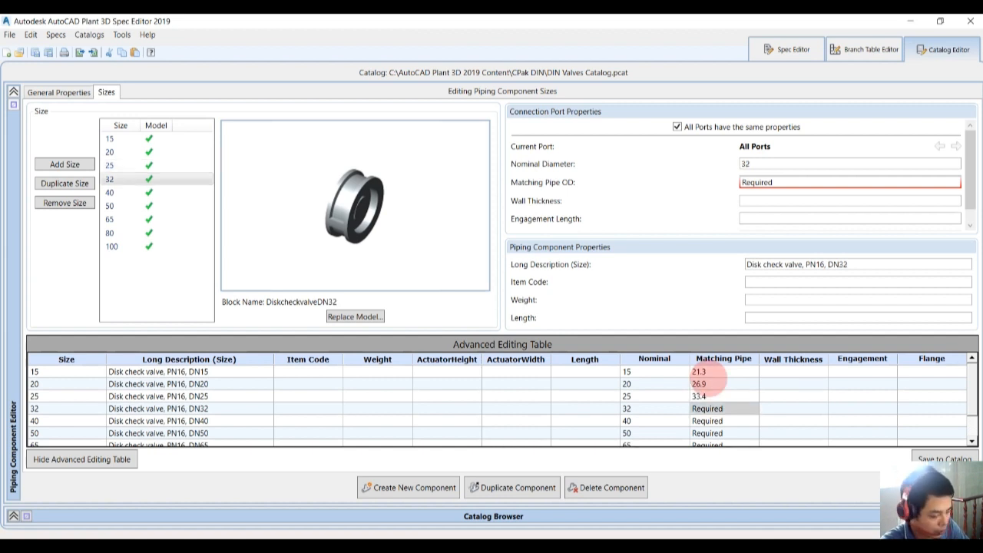
click(109, 192)
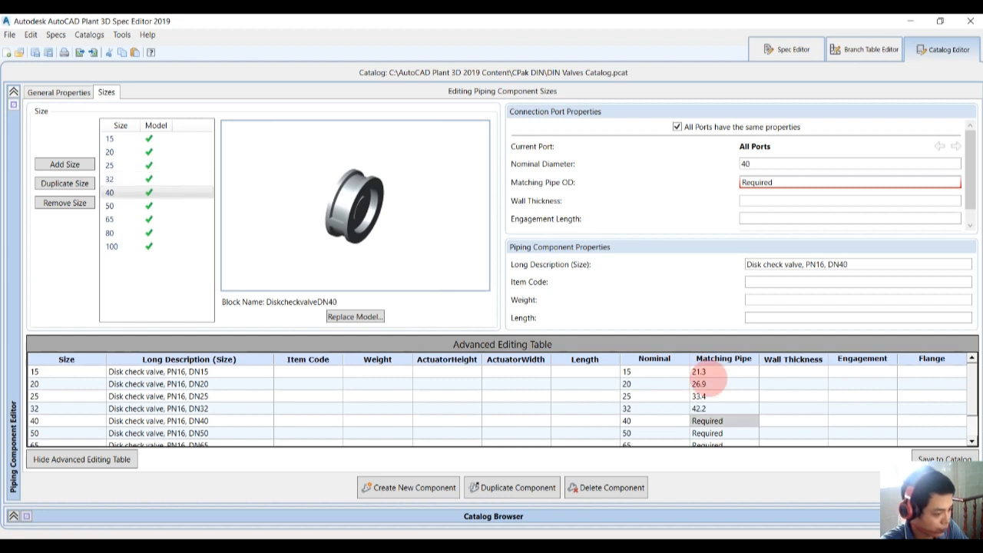
click(110, 206)
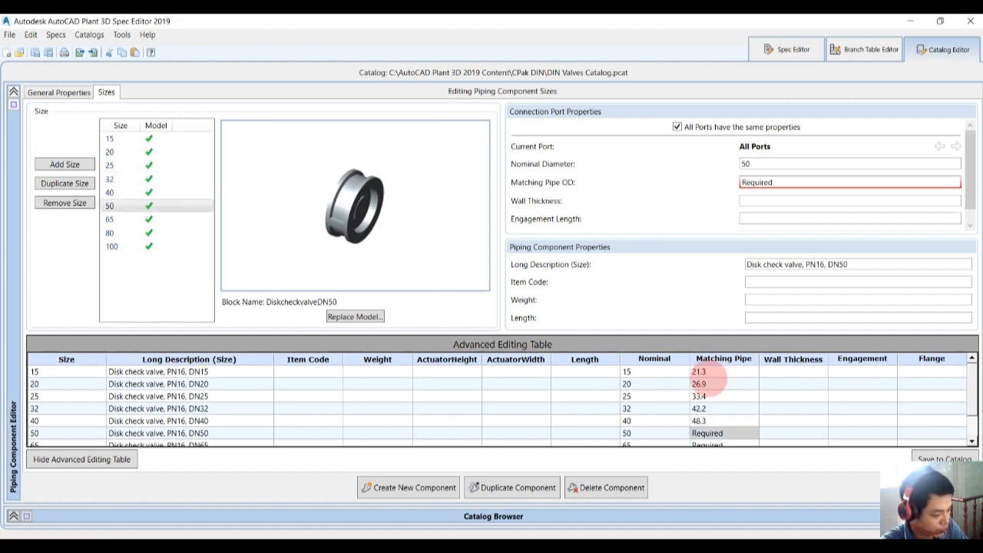
click(109, 218)
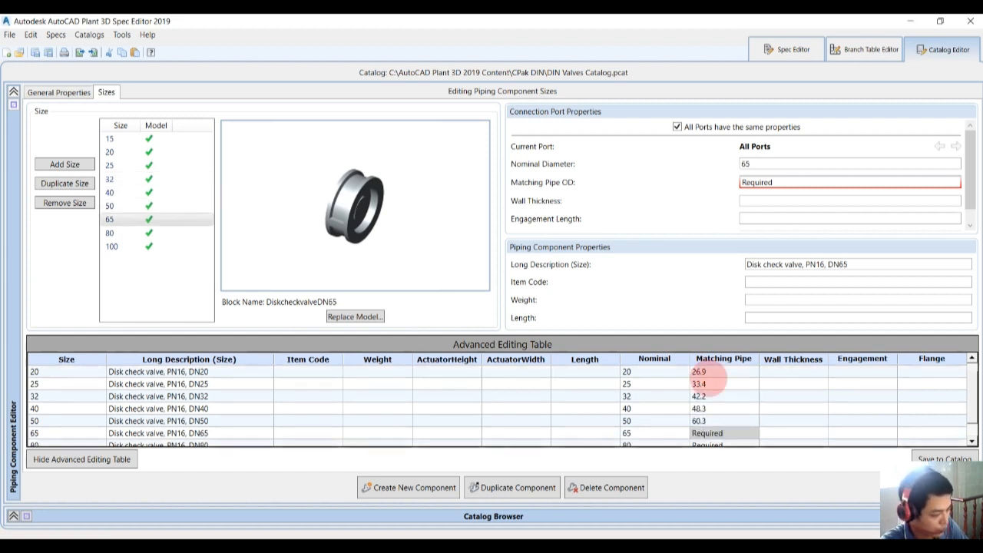
text(76.1)
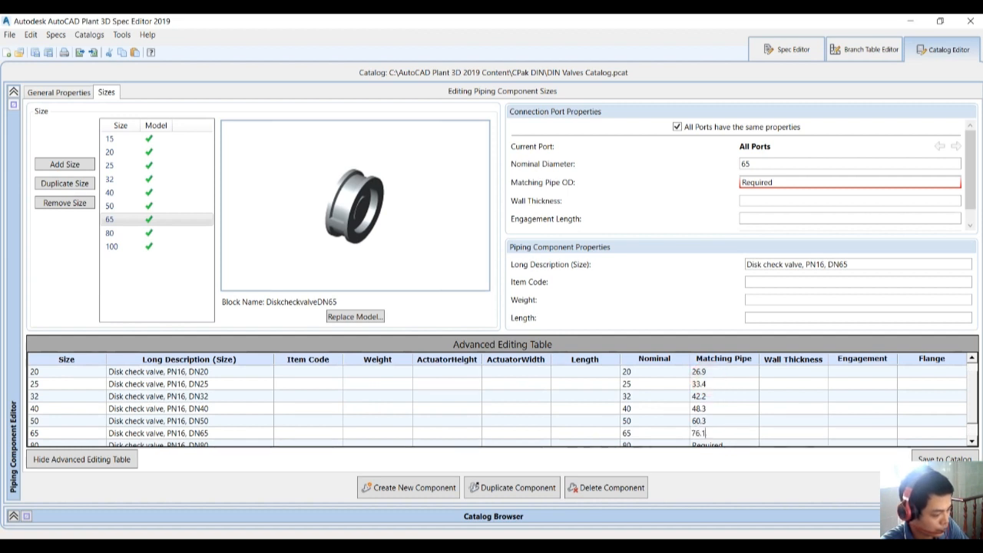
click(111, 246)
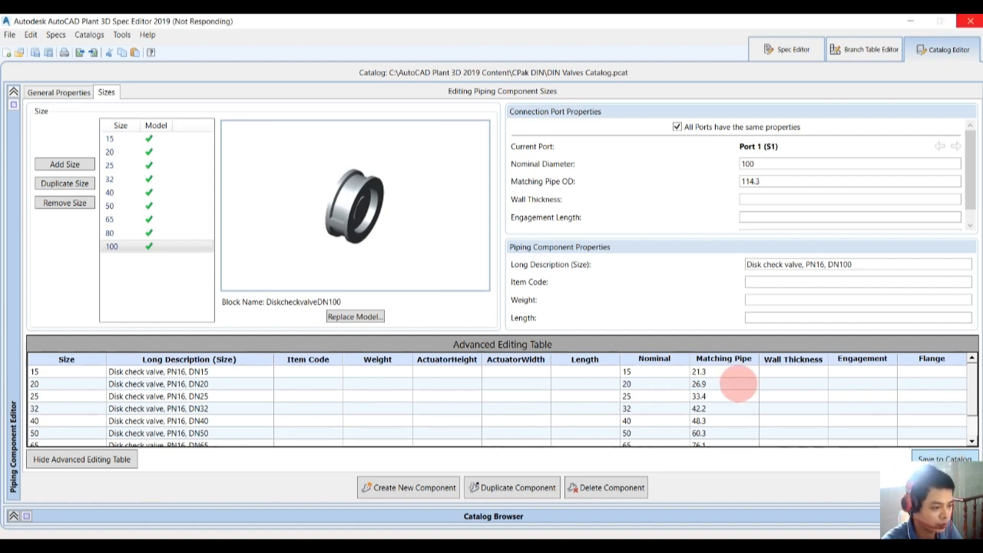
Untick 'All Ports have the same properties' to show S1/S2 sizes, then return to General Properties
click(676, 126)
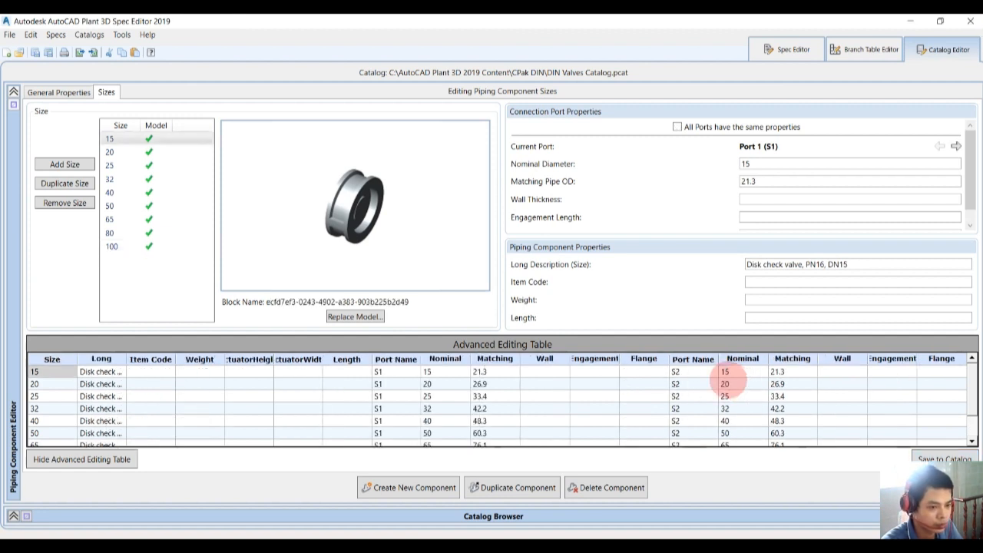
click(59, 92)
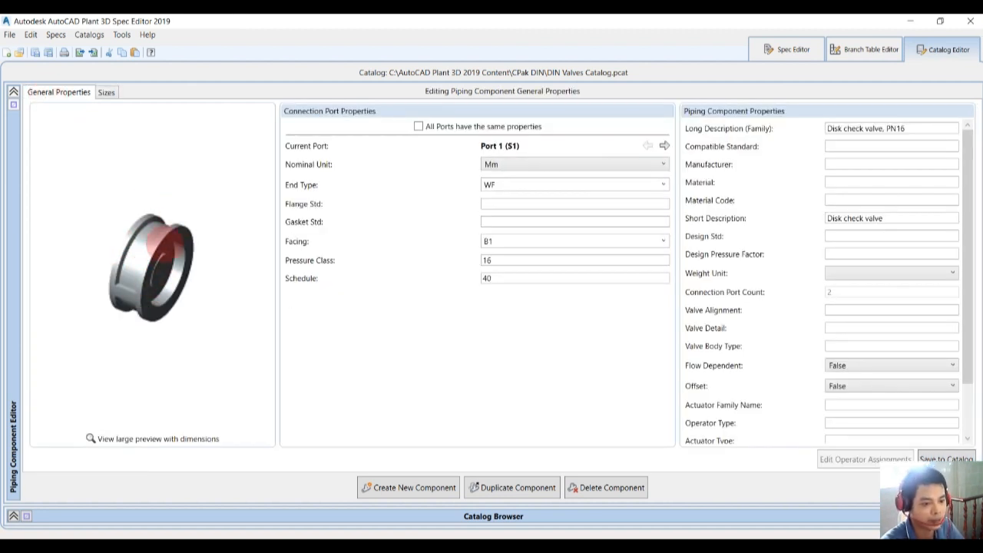
click(9, 34)
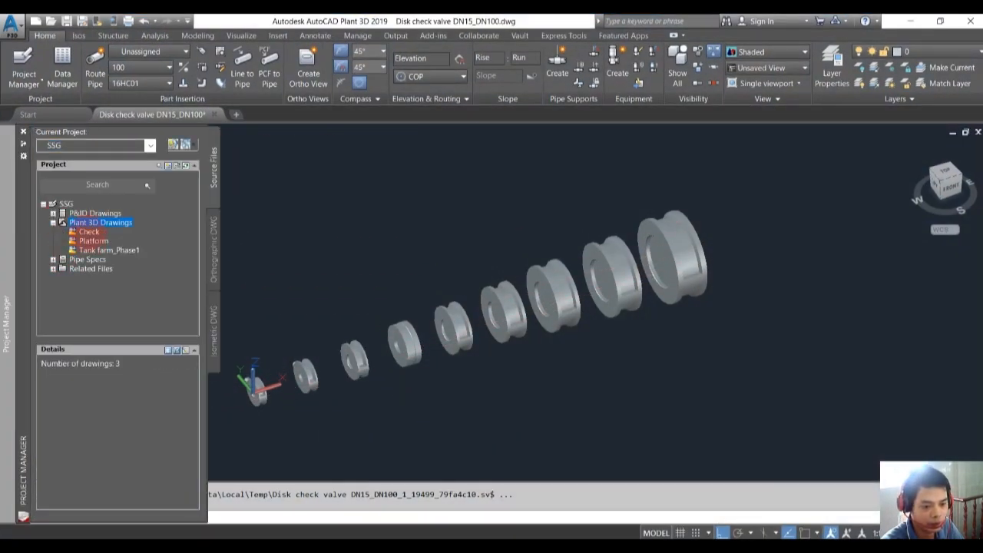
Switch to the Check.dwg model and expand the project's Pipe Specs list in Project Manager
click(90, 230)
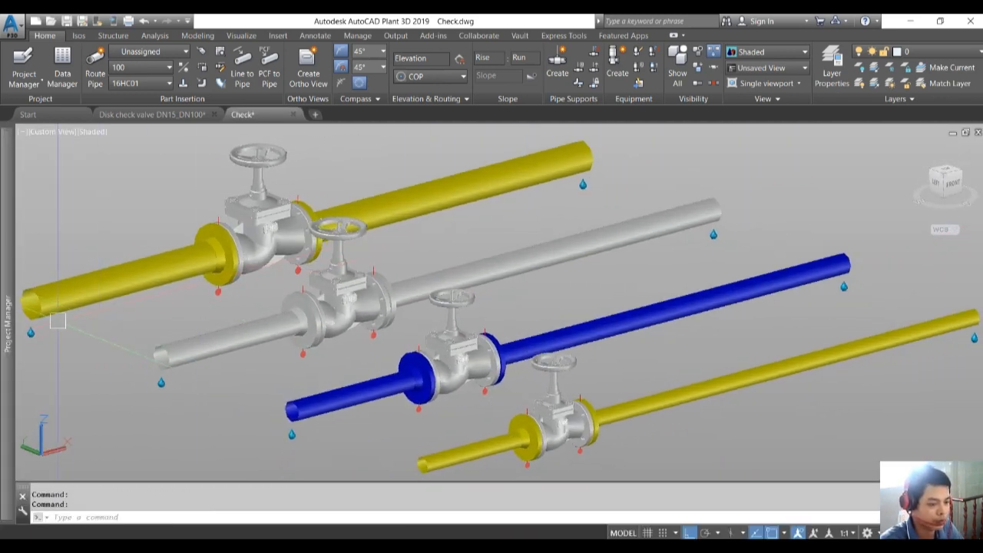
click(24, 68)
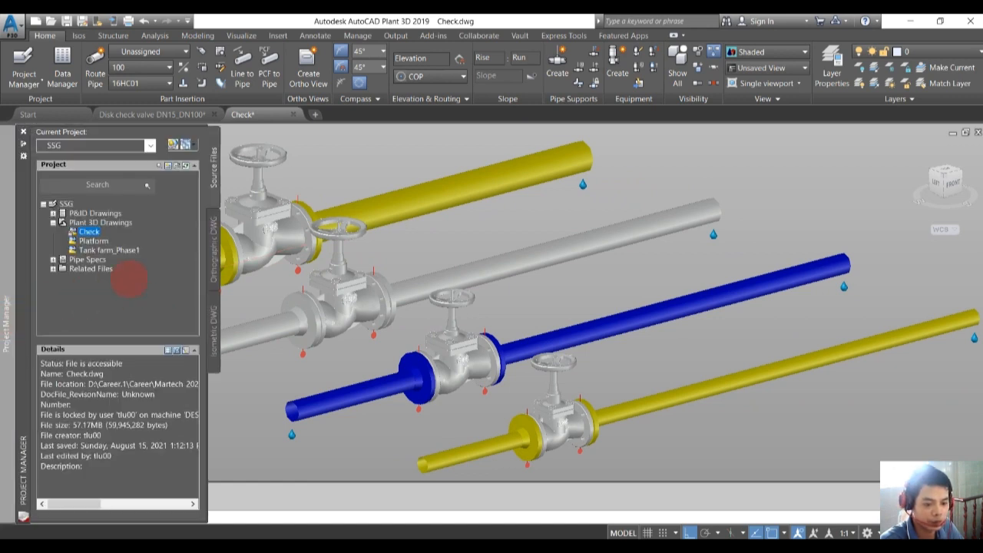
click(86, 258)
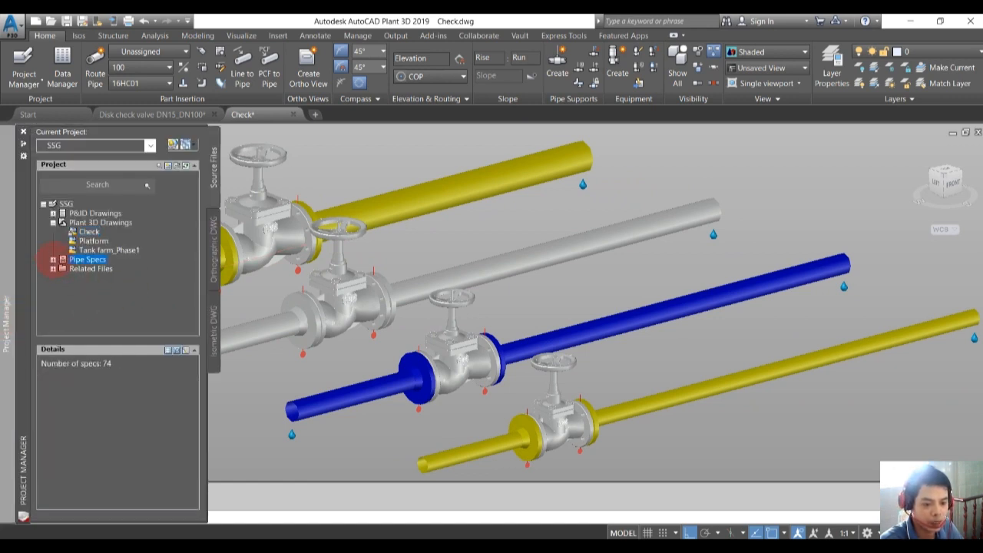
double_click(86, 259)
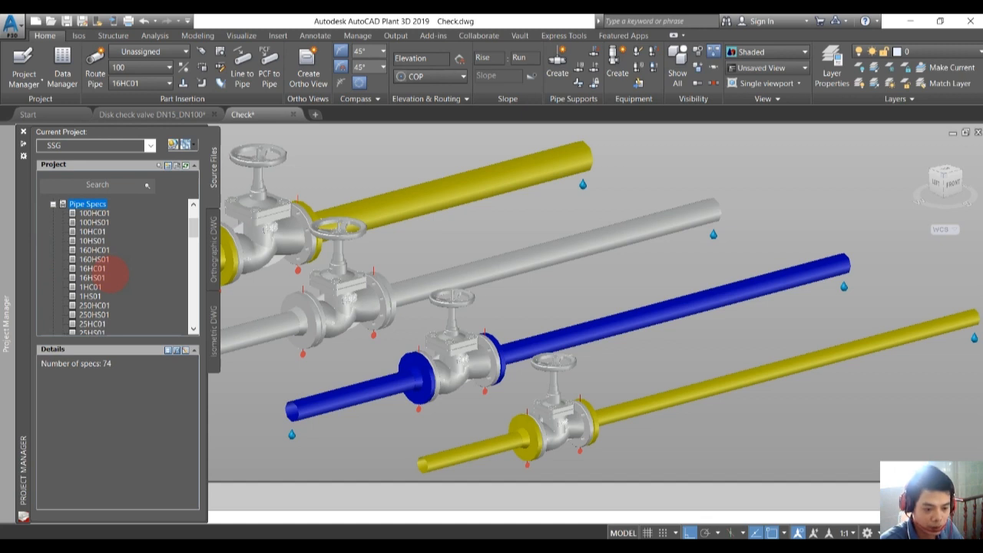
Select spec 16HC01 and bring up its context menu to open it in Spec Editor
click(94, 237)
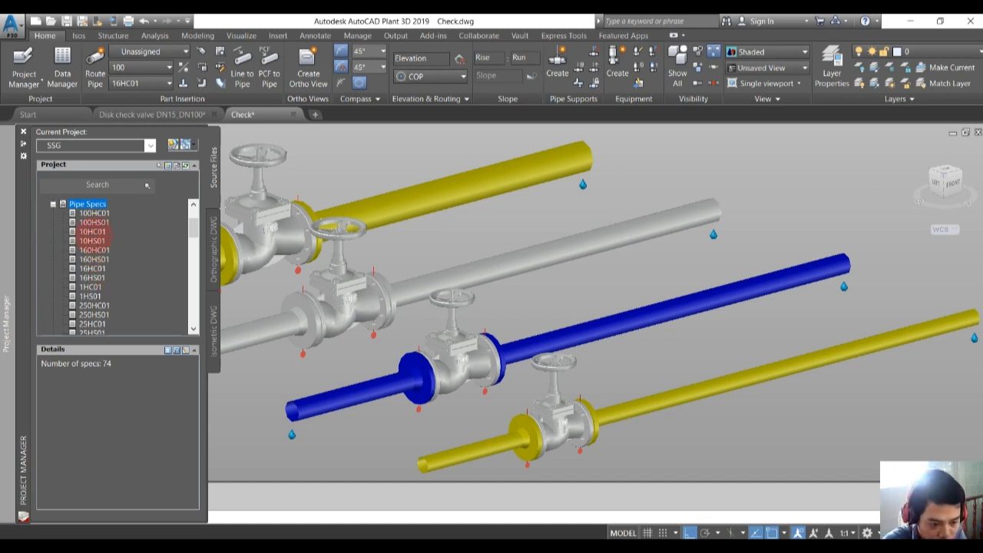
click(92, 268)
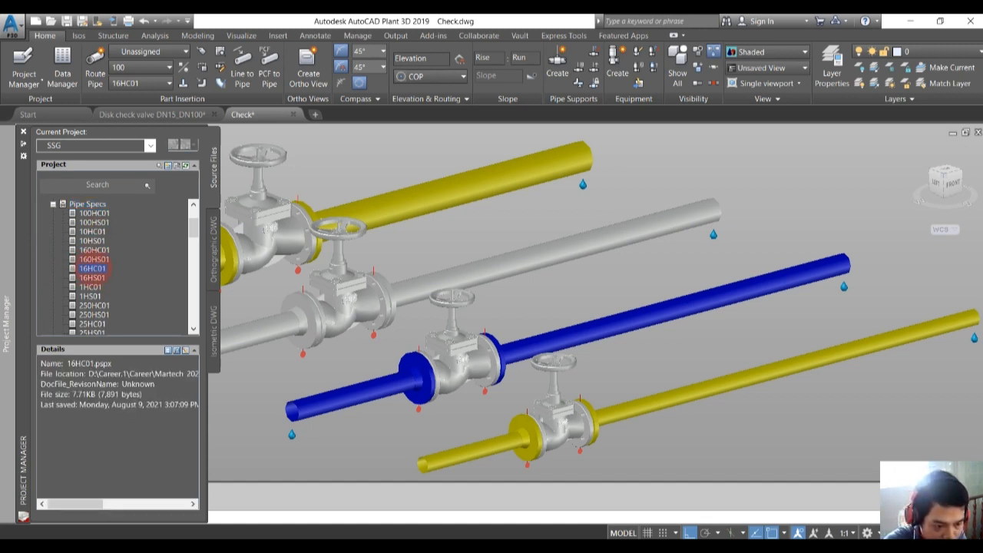
right_click(92, 267)
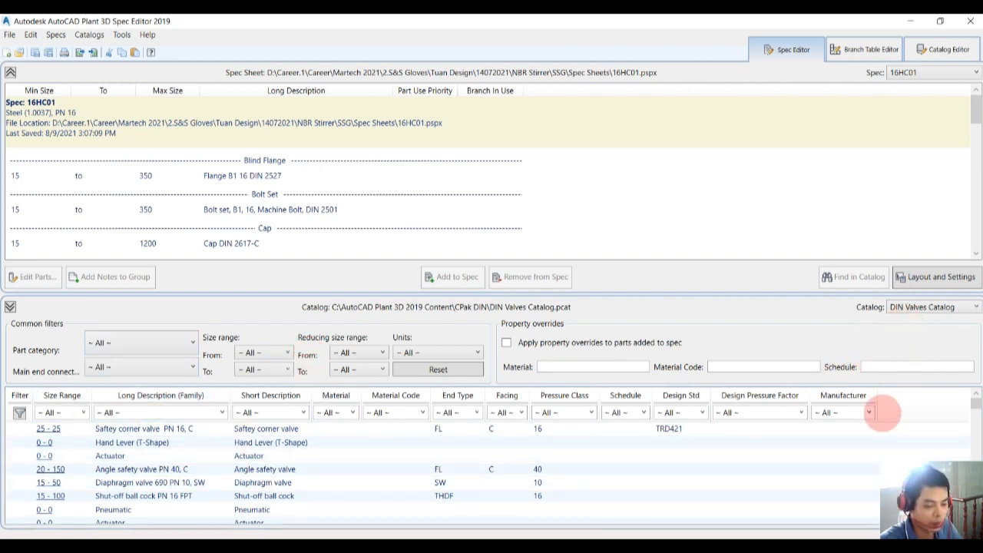
mouse_move(390, 183)
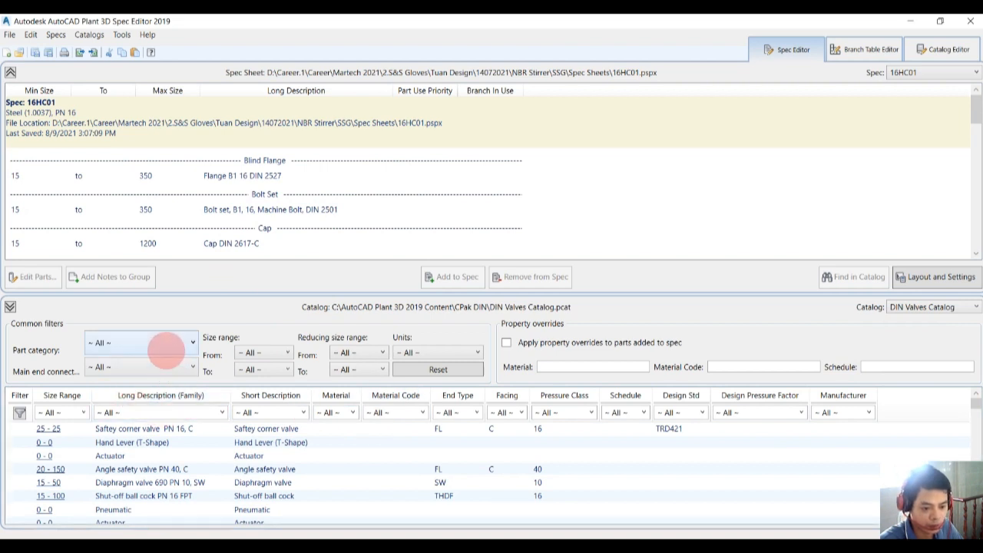
Filter the DIN Valves catalog to size range 15-100 and select the Disk check valve PN16
click(61, 411)
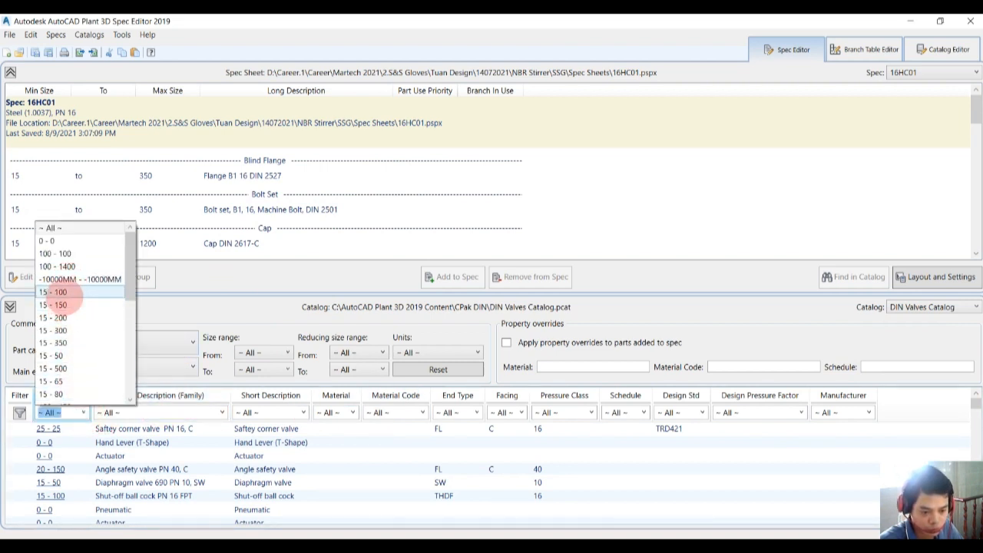
click(54, 292)
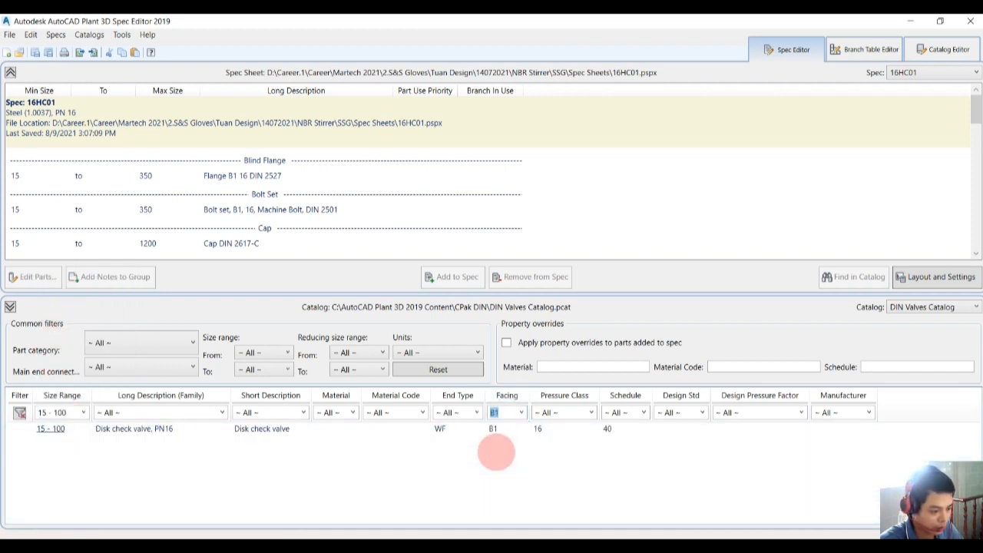
click(134, 428)
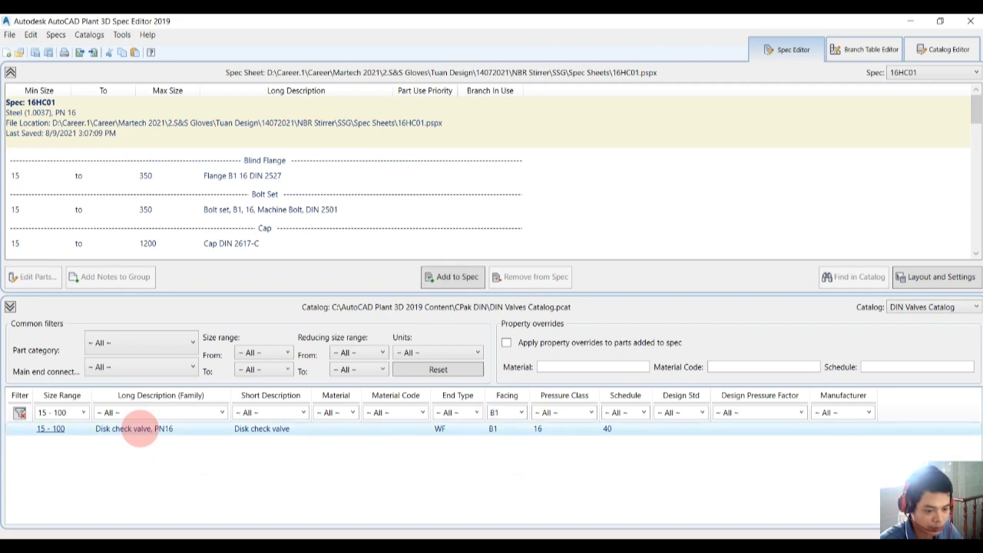
Add the valve to spec 16HC01, marking the size conflicts as resolved and confirming part use priority
click(453, 276)
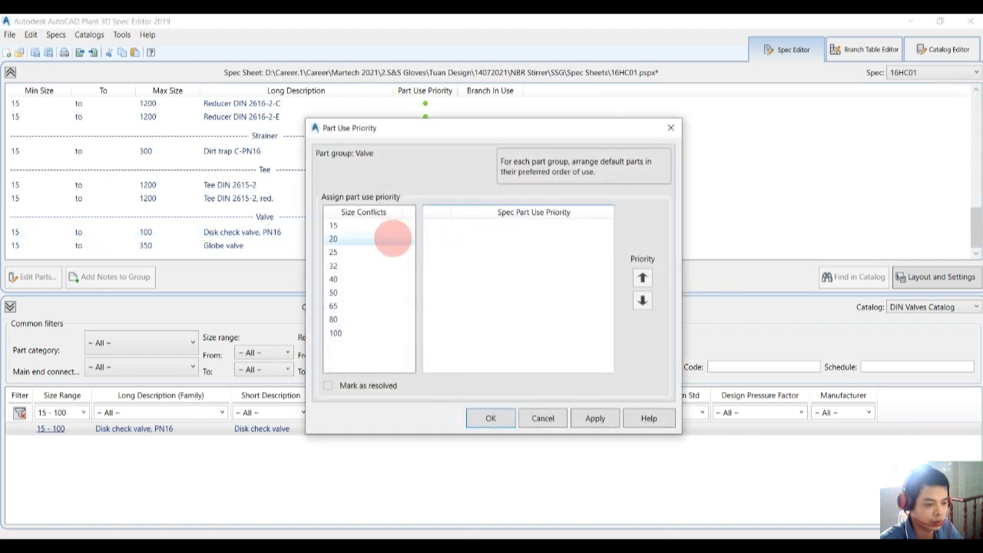
click(329, 385)
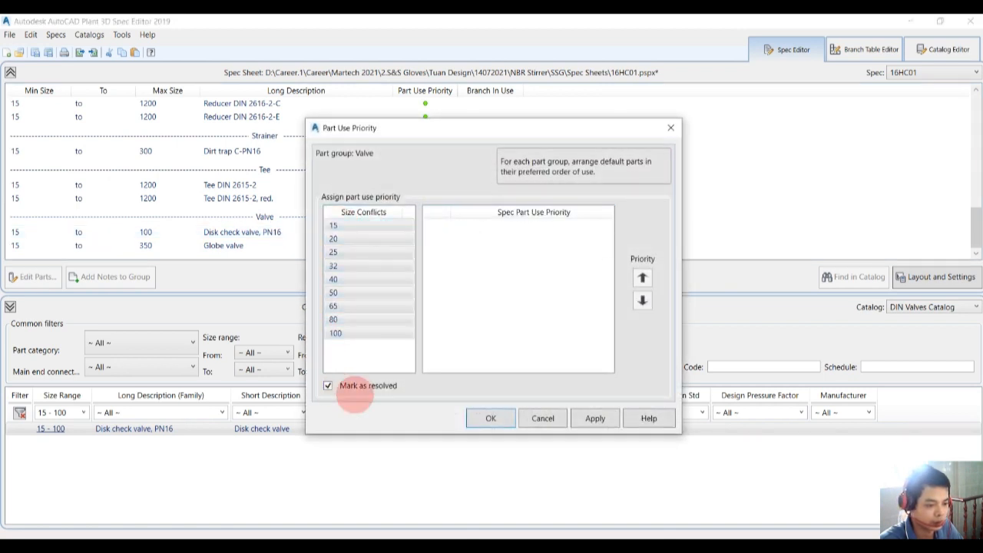
click(491, 418)
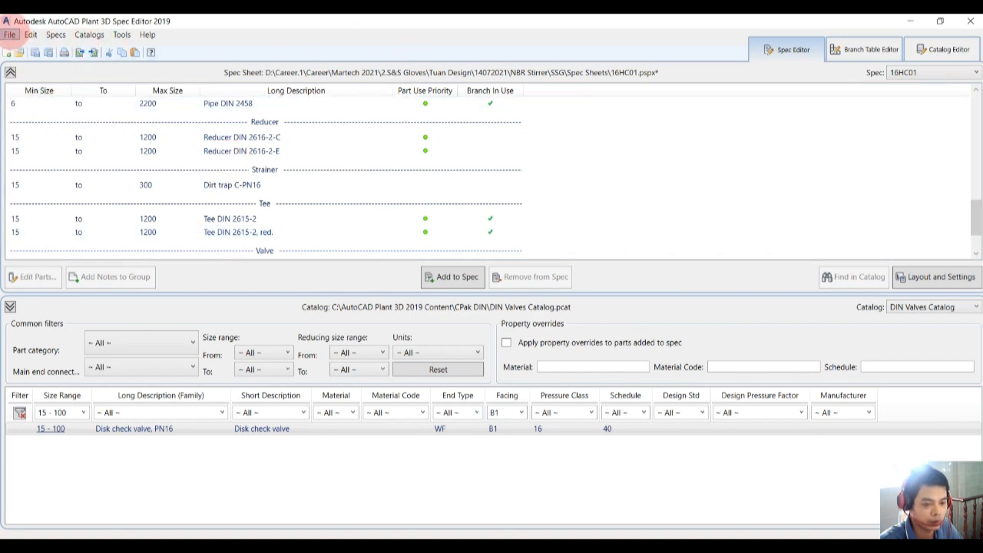
Save spec 16HC01, then select Disk check valve PN16 in the Spec Viewer and choose Insert in Model
click(241, 137)
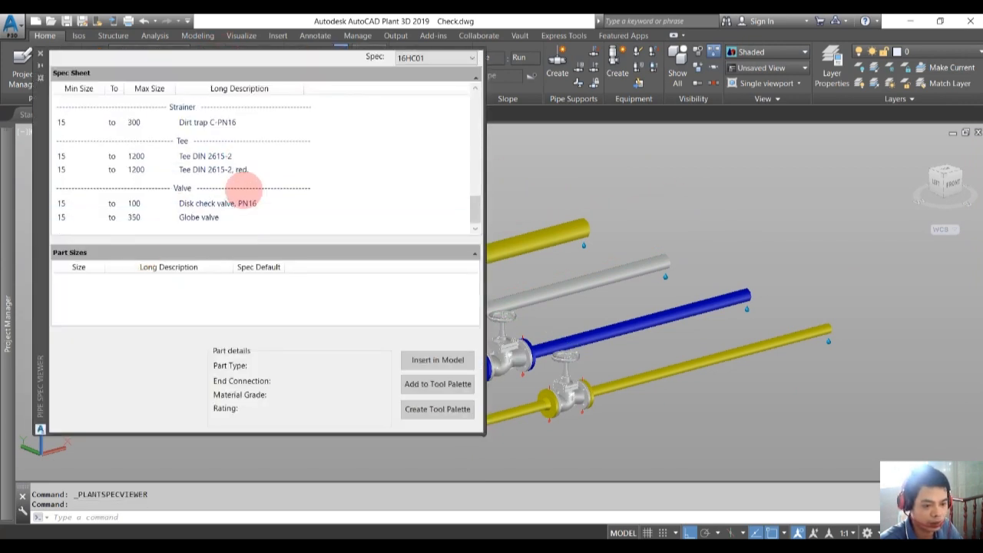
click(218, 202)
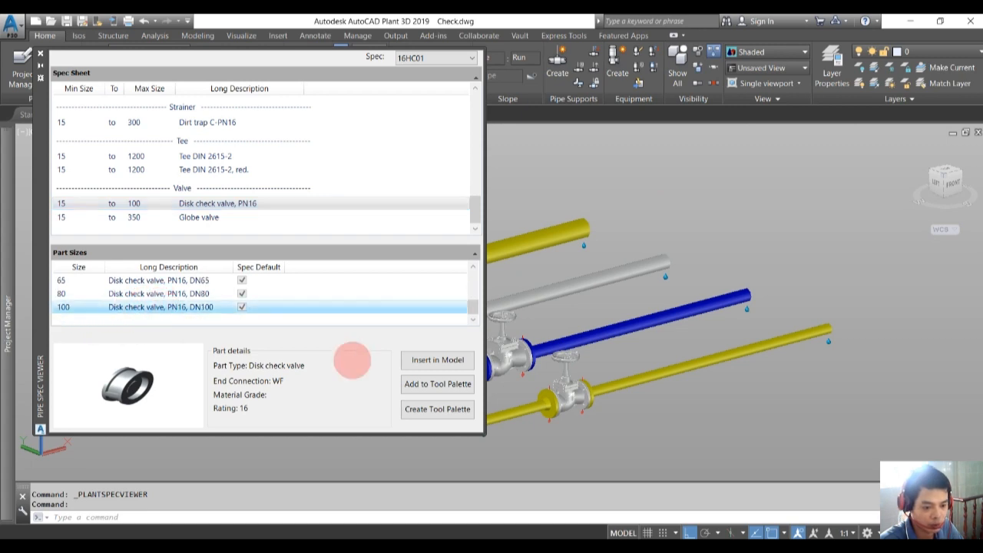
click(436, 360)
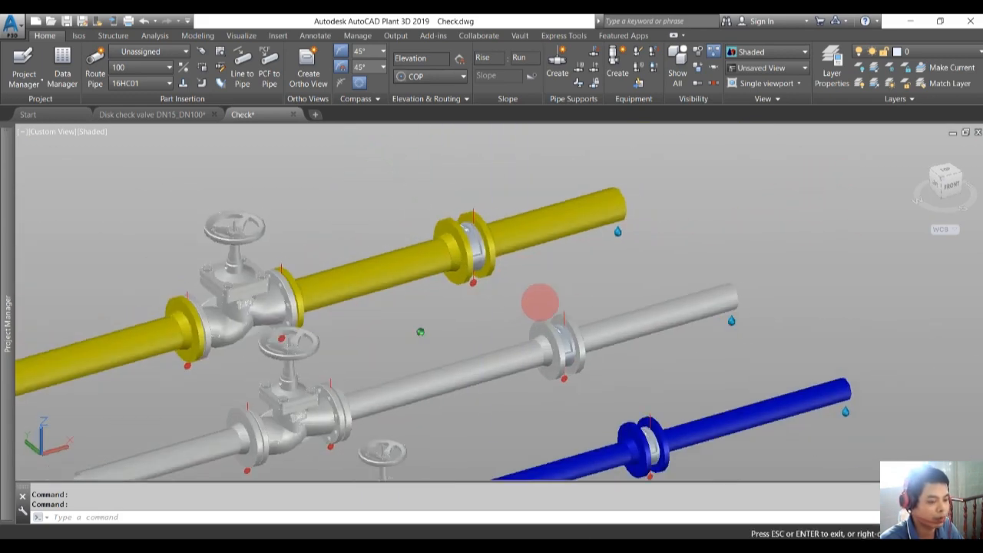
Pan the Check model to bring all four pipelines with their disk check valves into view
drag(538, 304, 489, 261)
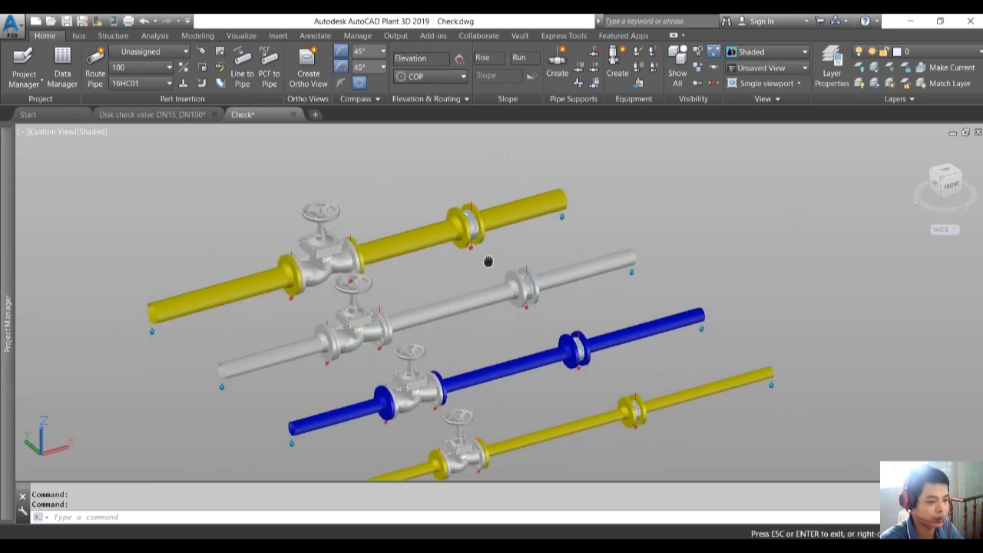